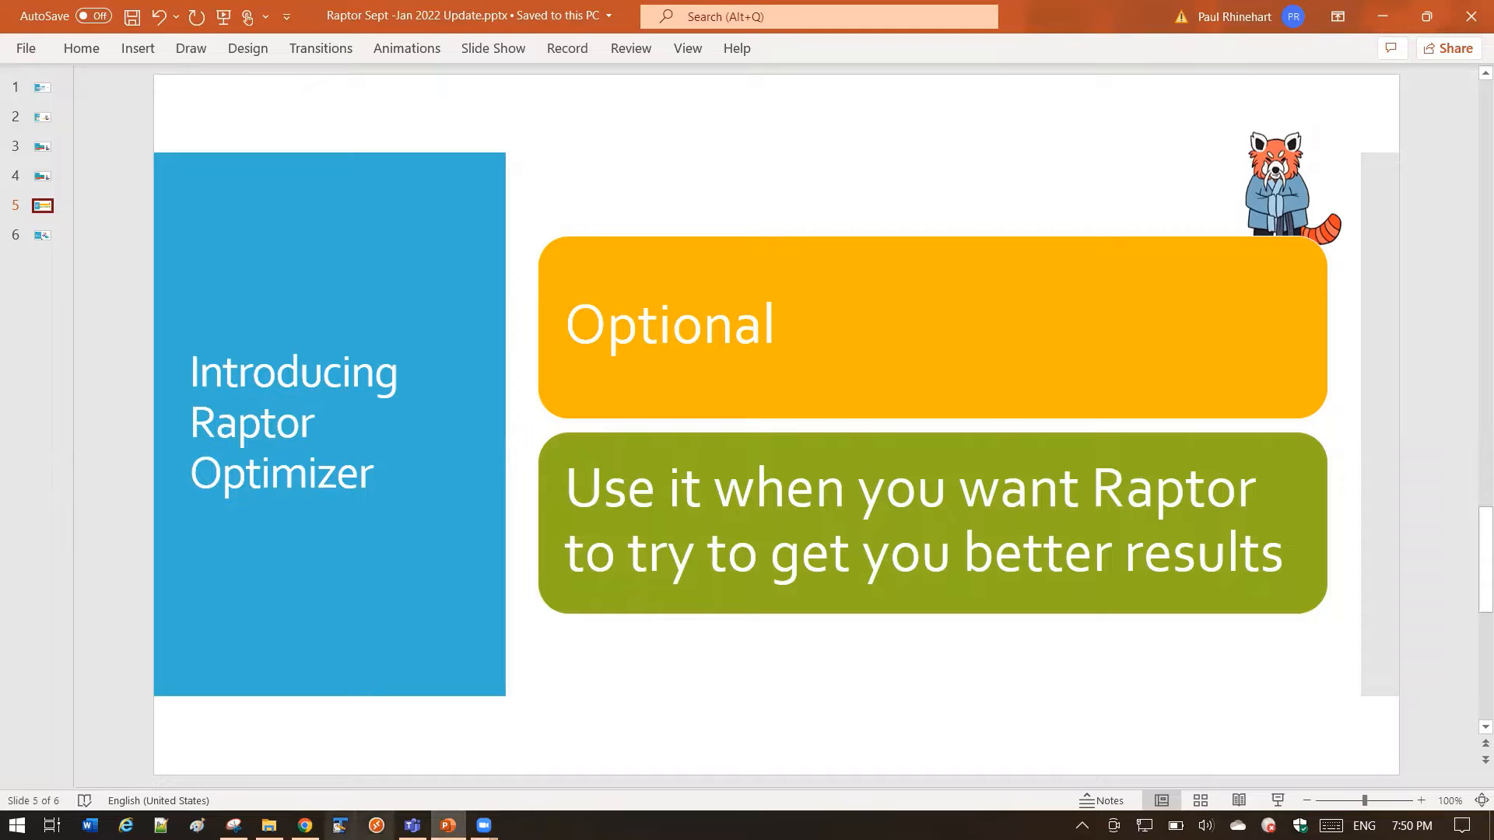
Switch from the Optional slide to the Raptor transcript page in Chrome.
left_click(303, 825)
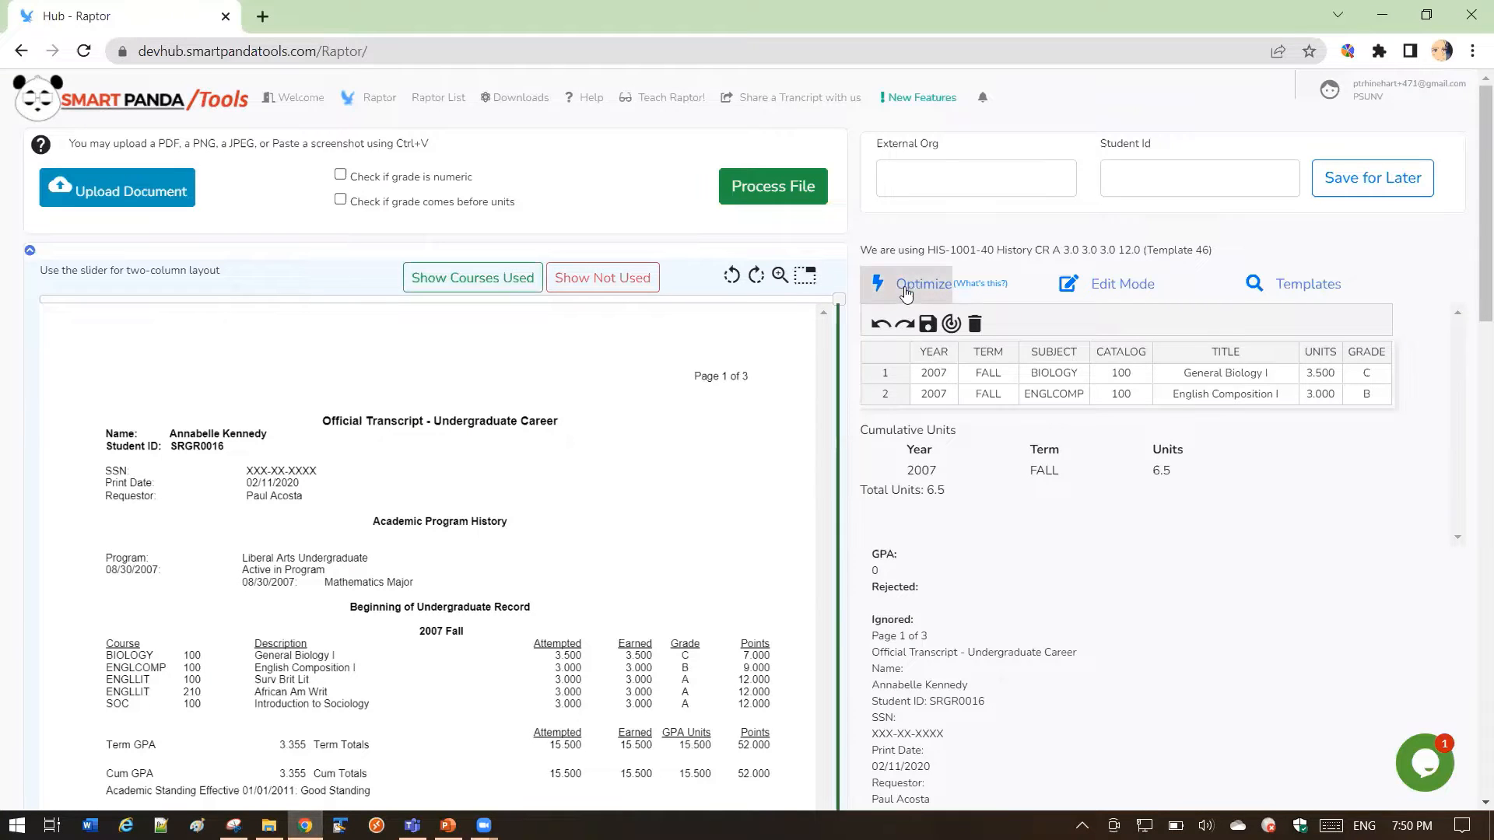
mouse_move(487, 691)
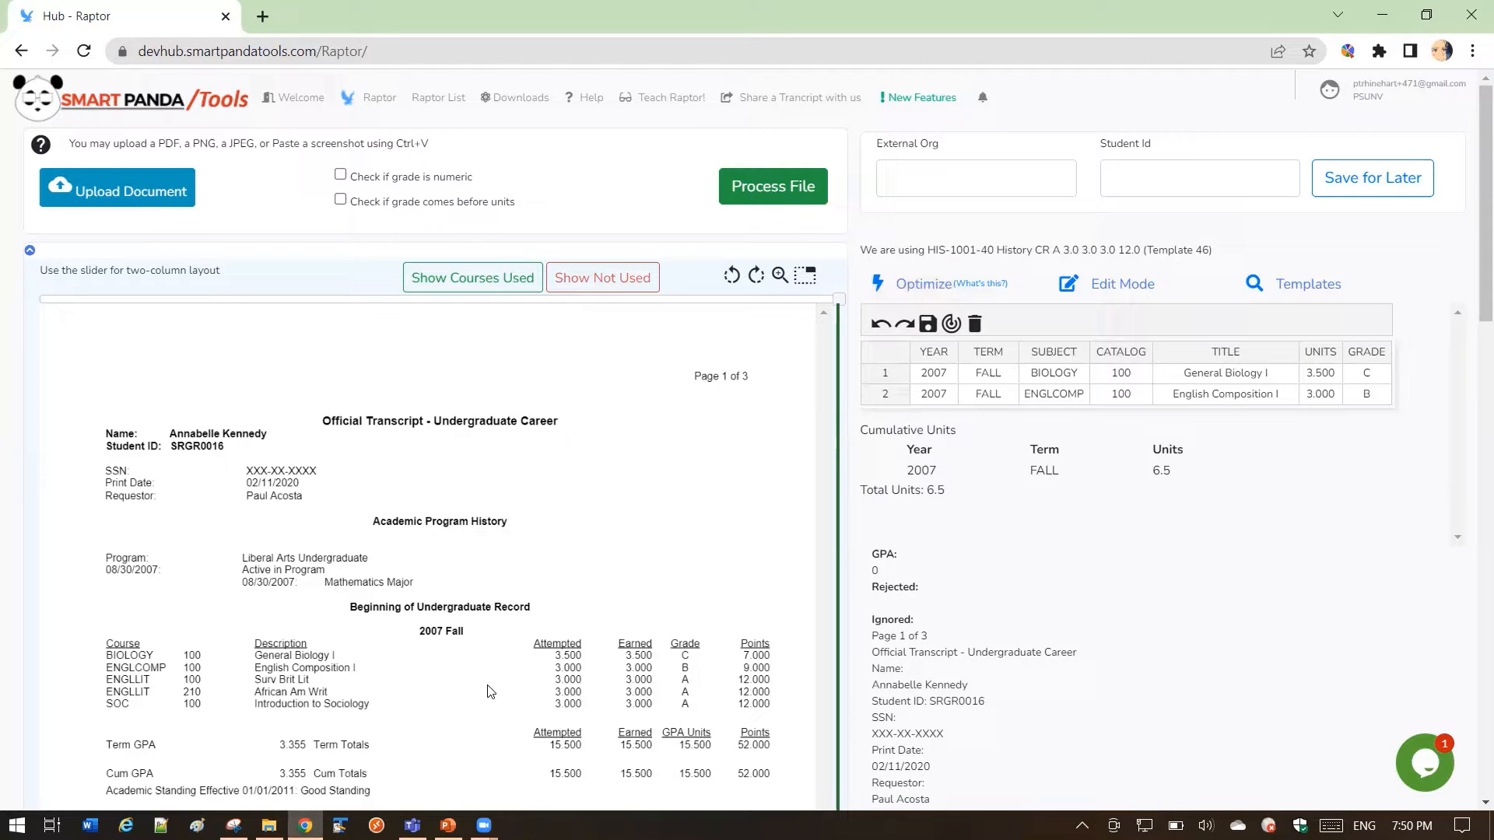
Return to PowerPoint slide 5 stating the Optimizer is optional.
left_click(446, 825)
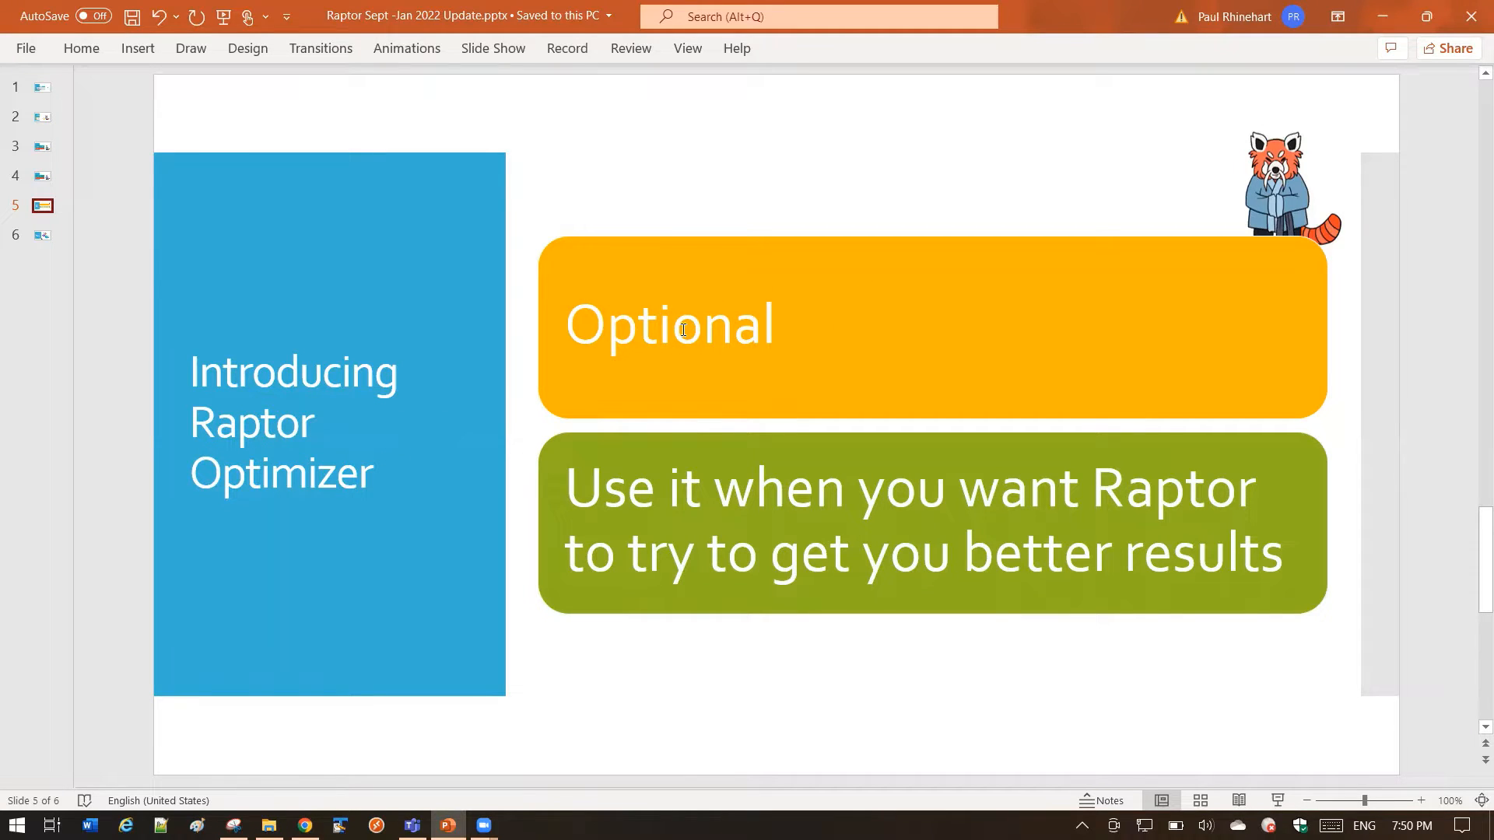
mouse_move(797, 531)
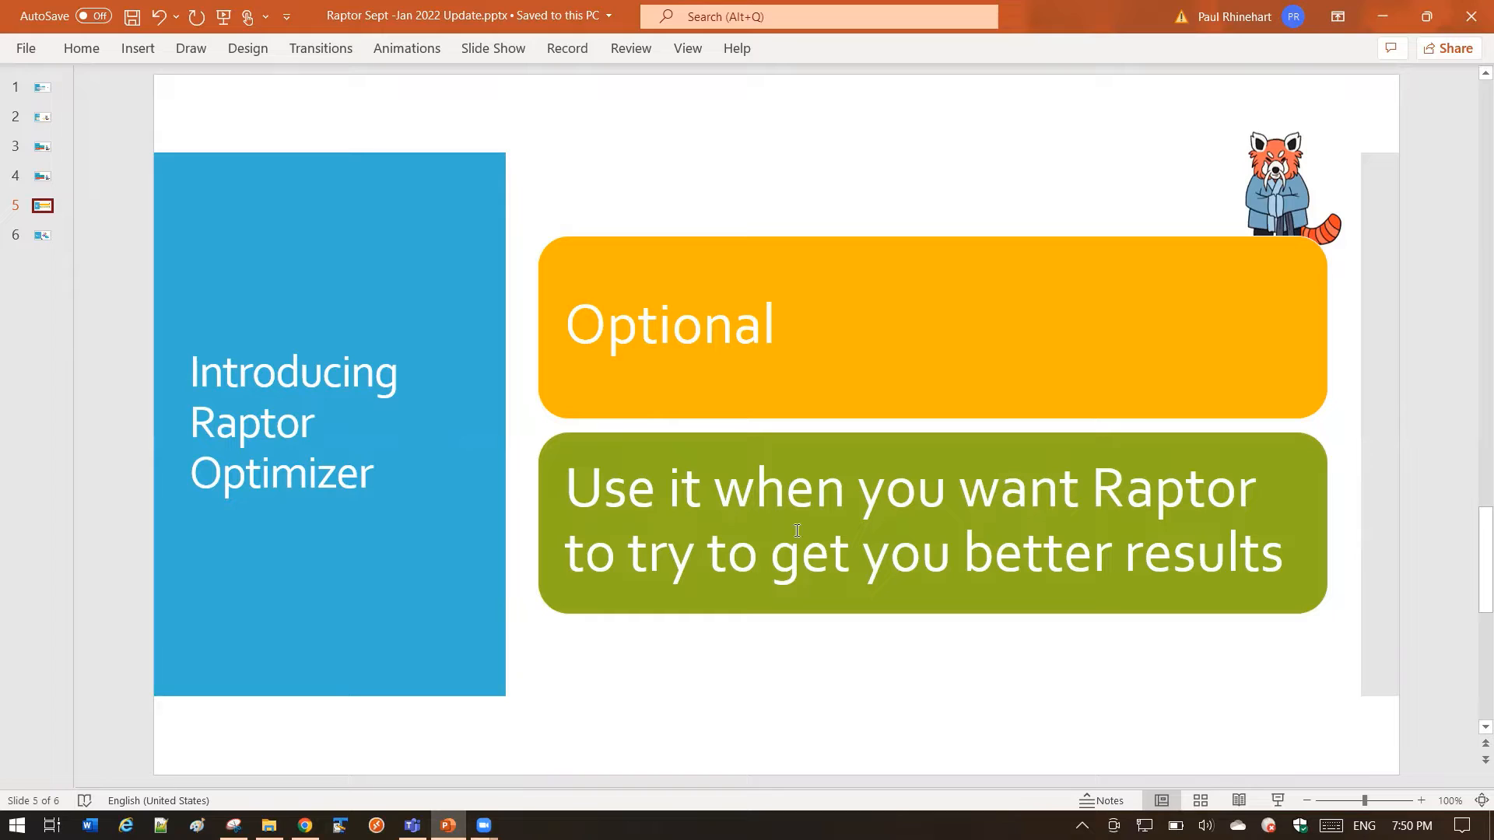
mouse_move(1243, 534)
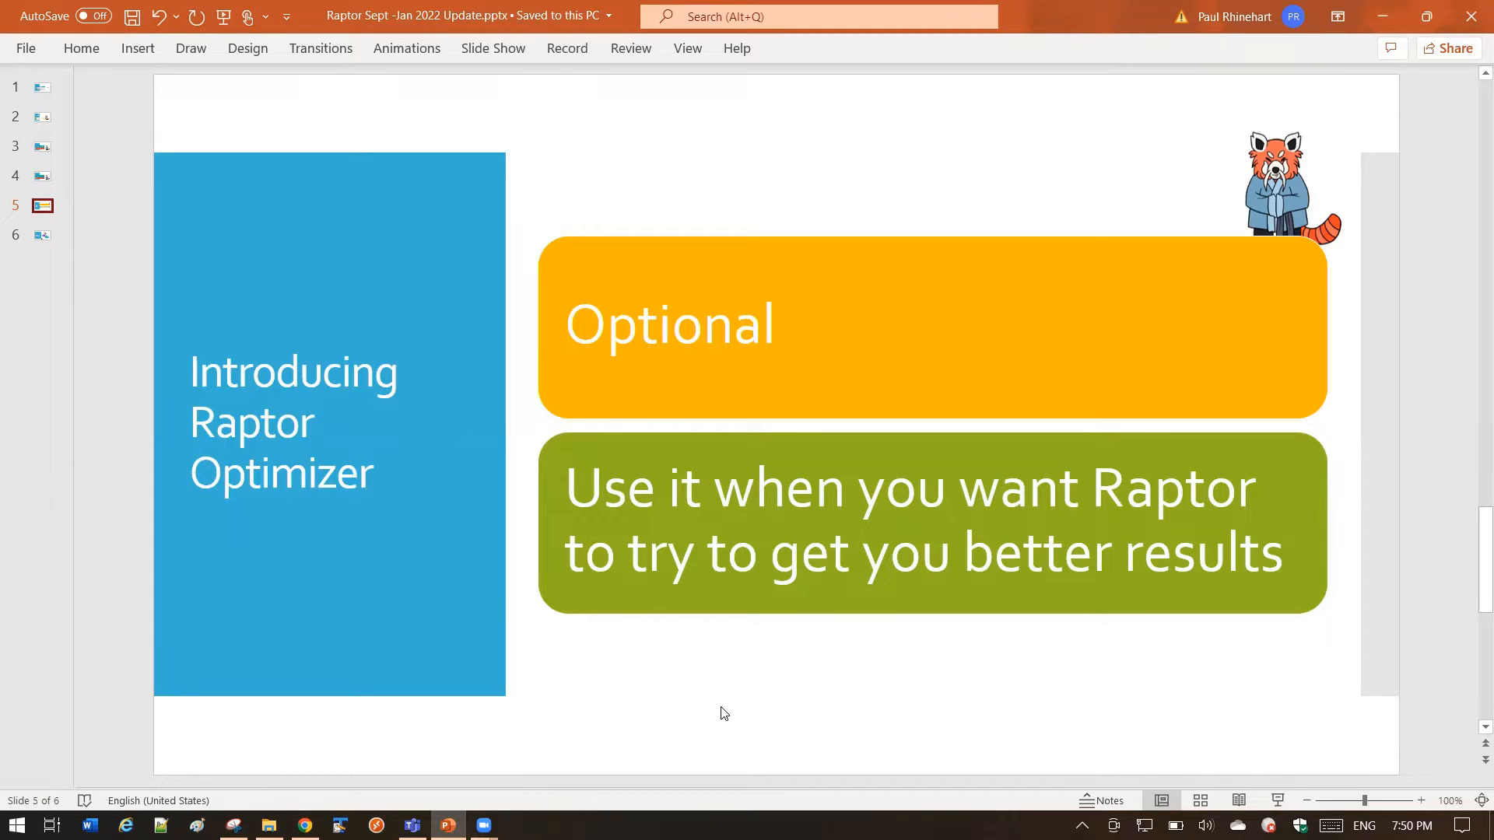
Switch back to the Raptor page and look over its two-course grid.
left_click(303, 825)
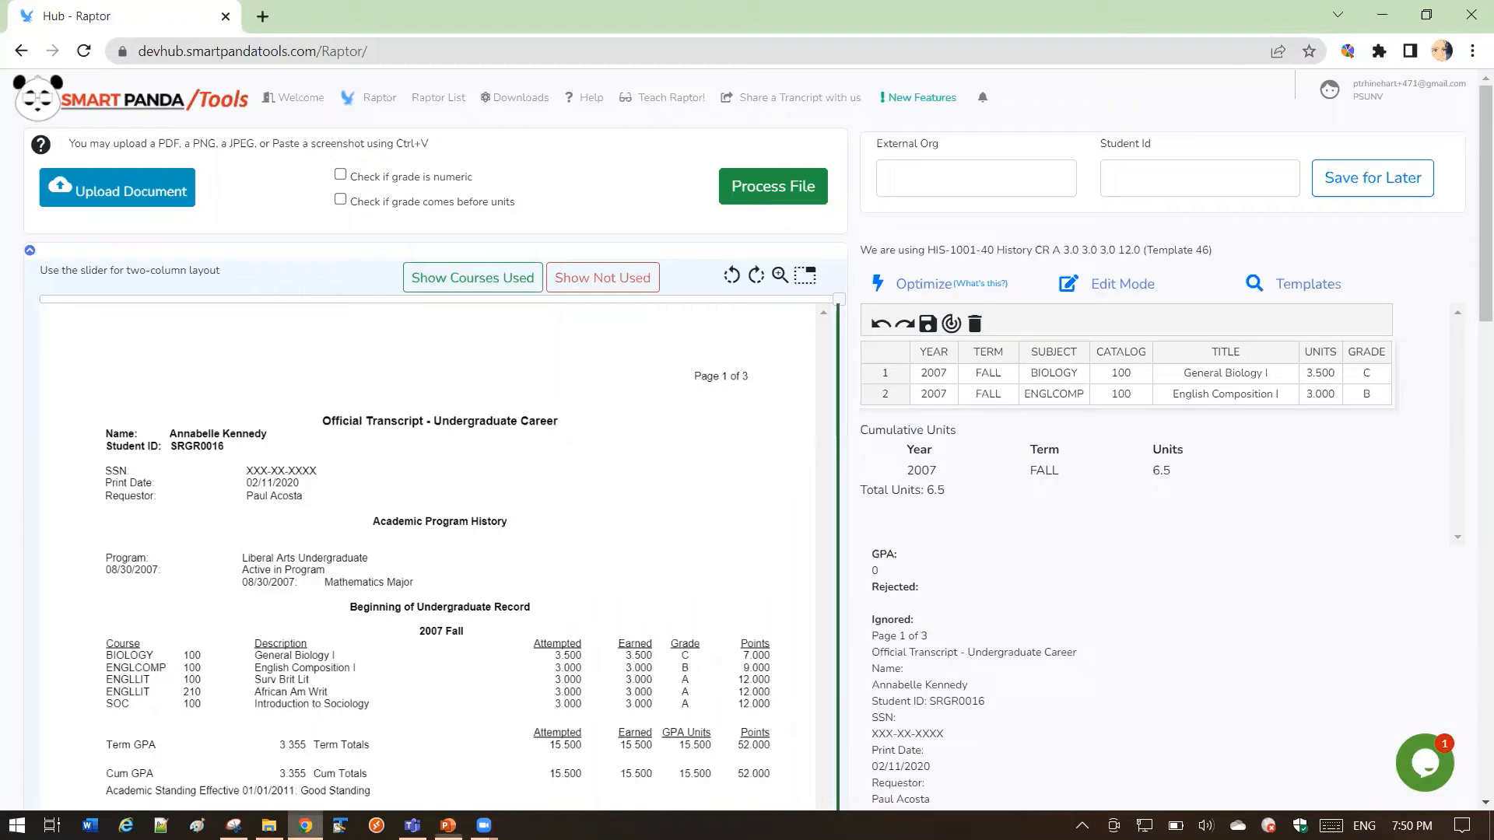
mouse_move(660, 462)
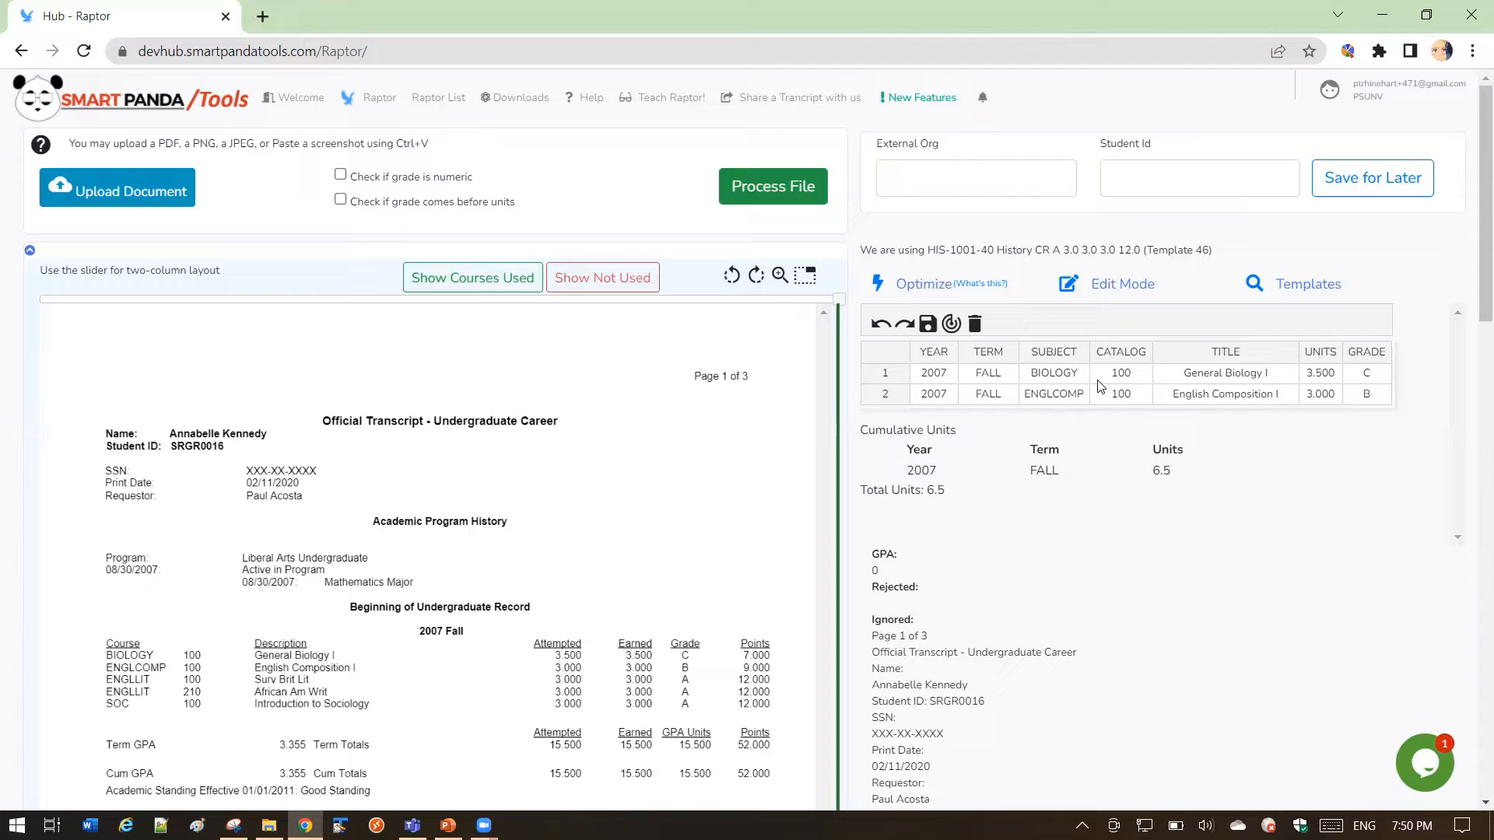
scroll("down", 3)
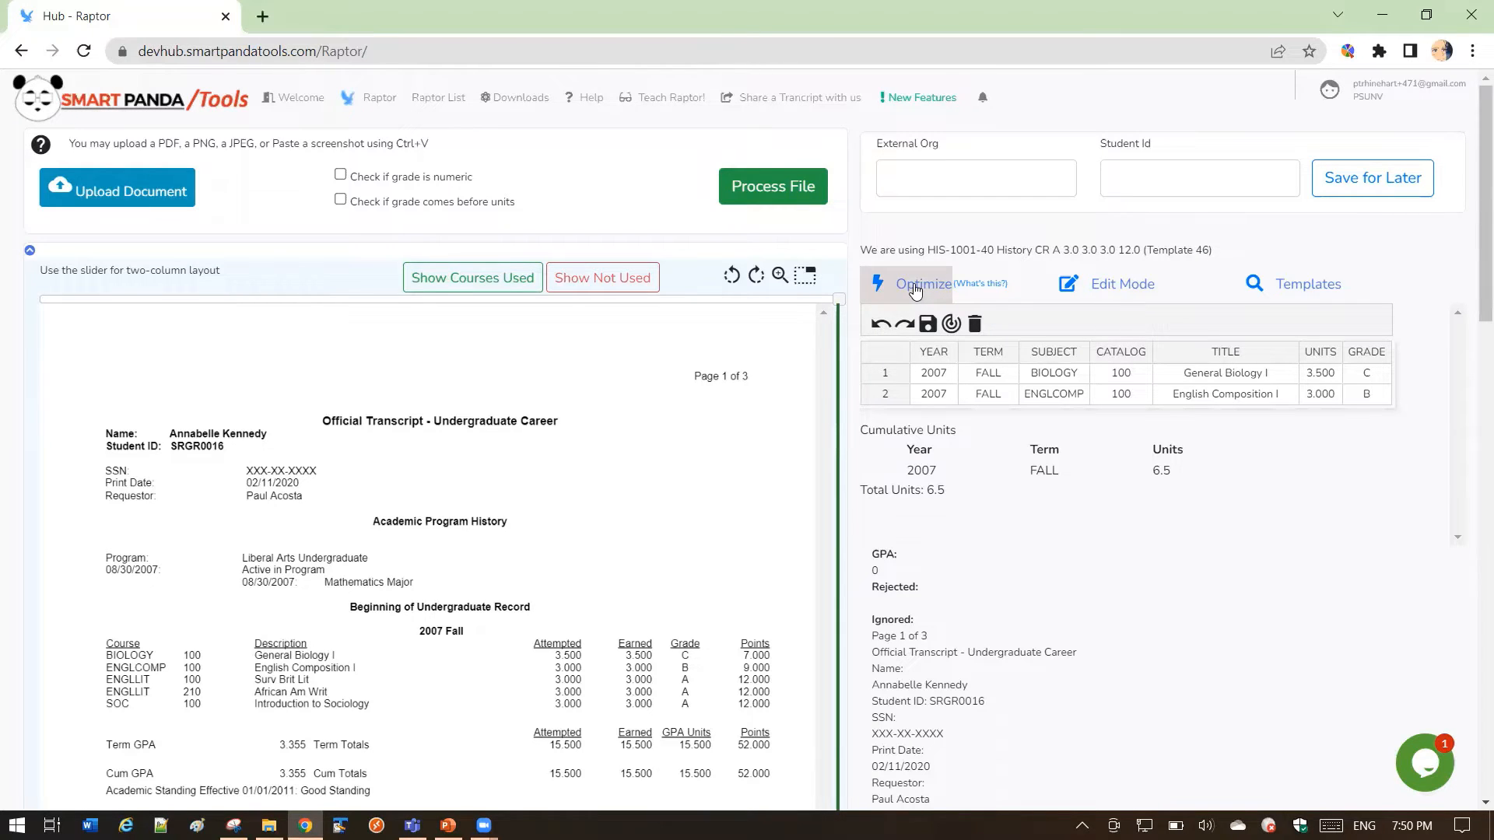
Start Optimize and confirm Purge Grid & Reprocess in the dialog.
left_click(920, 284)
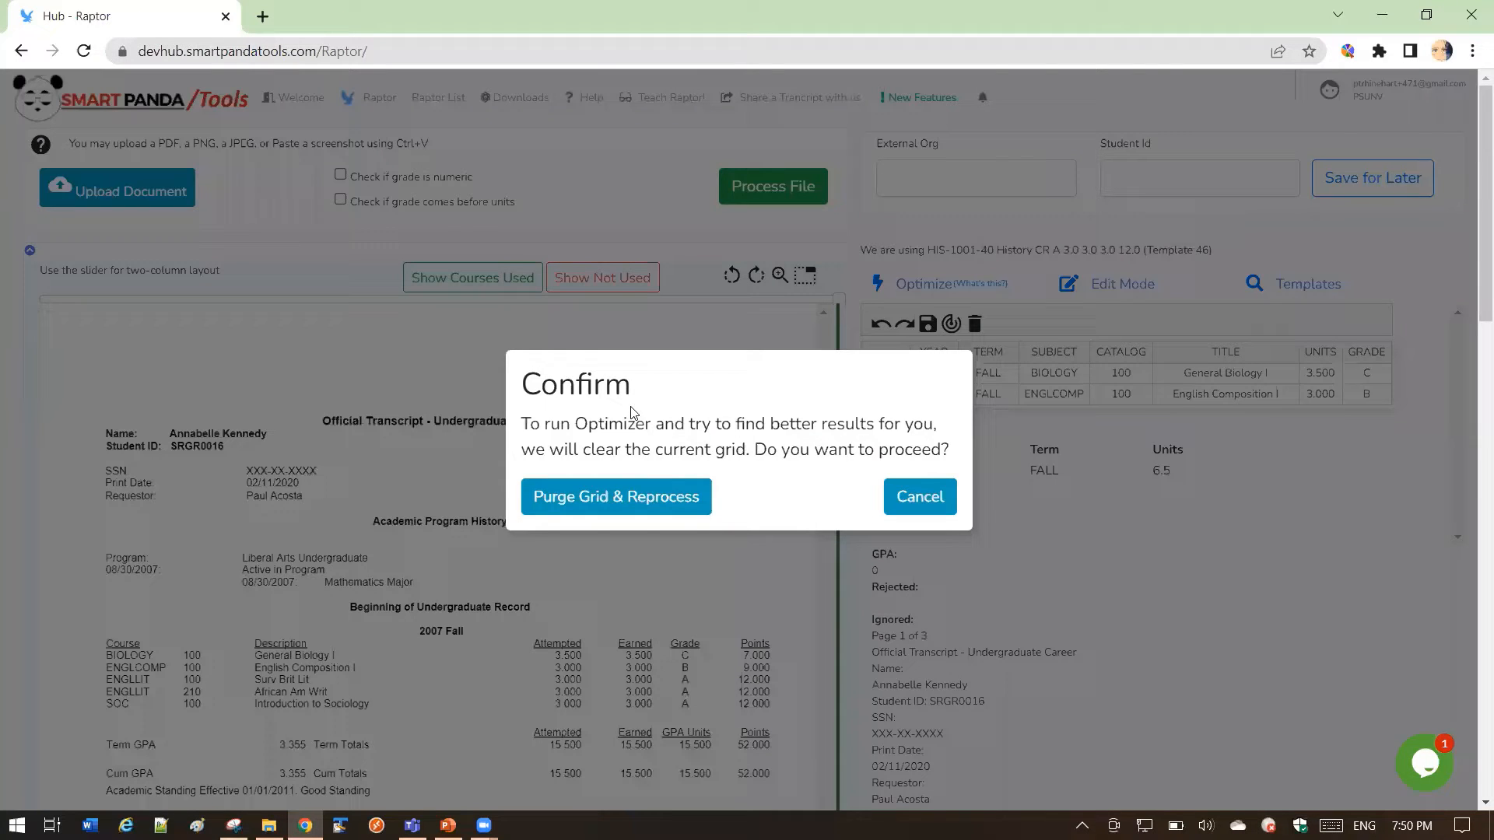
mouse_move(689, 420)
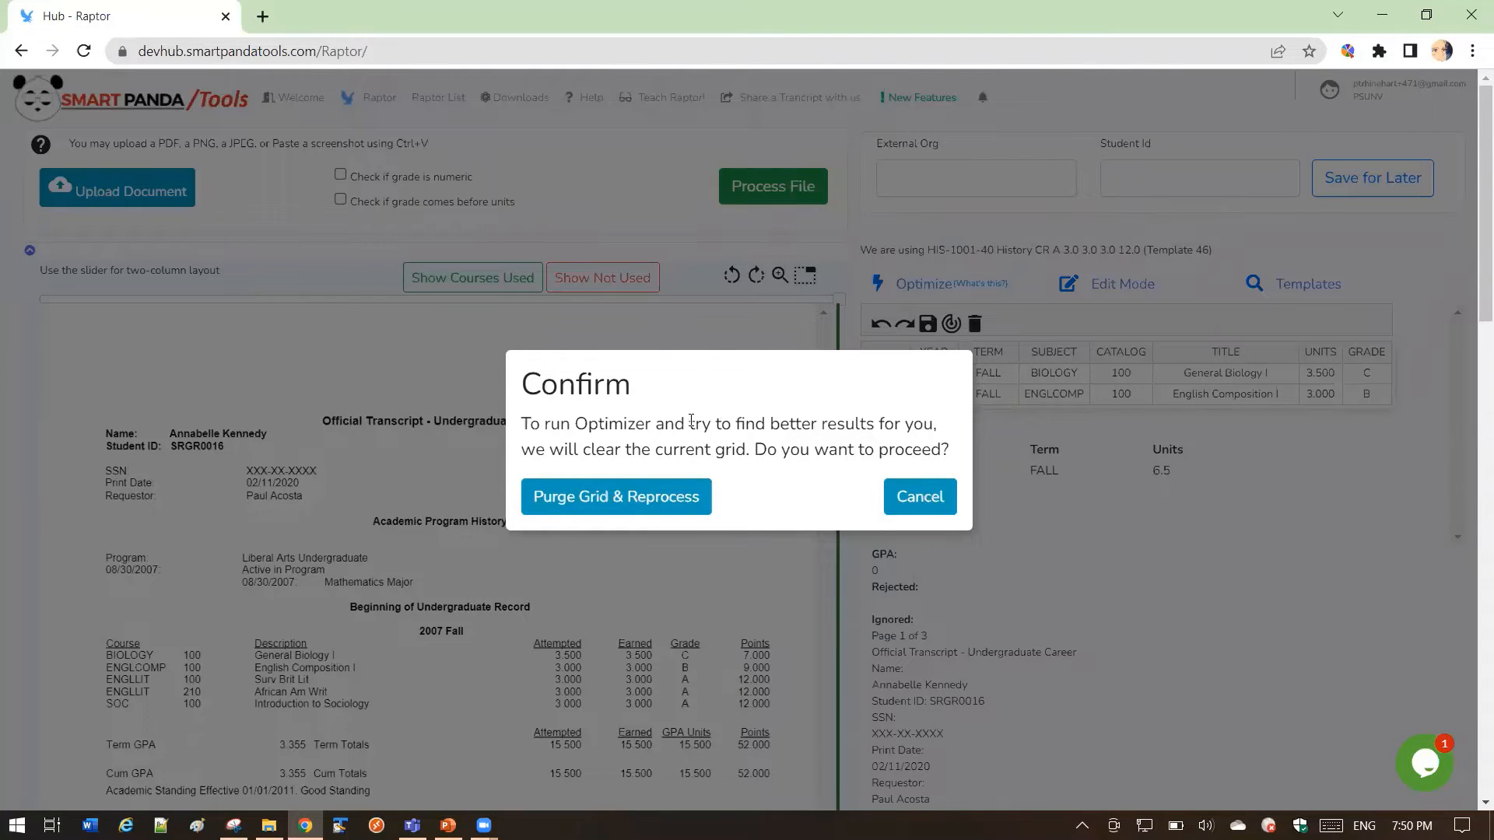
mouse_move(1100, 417)
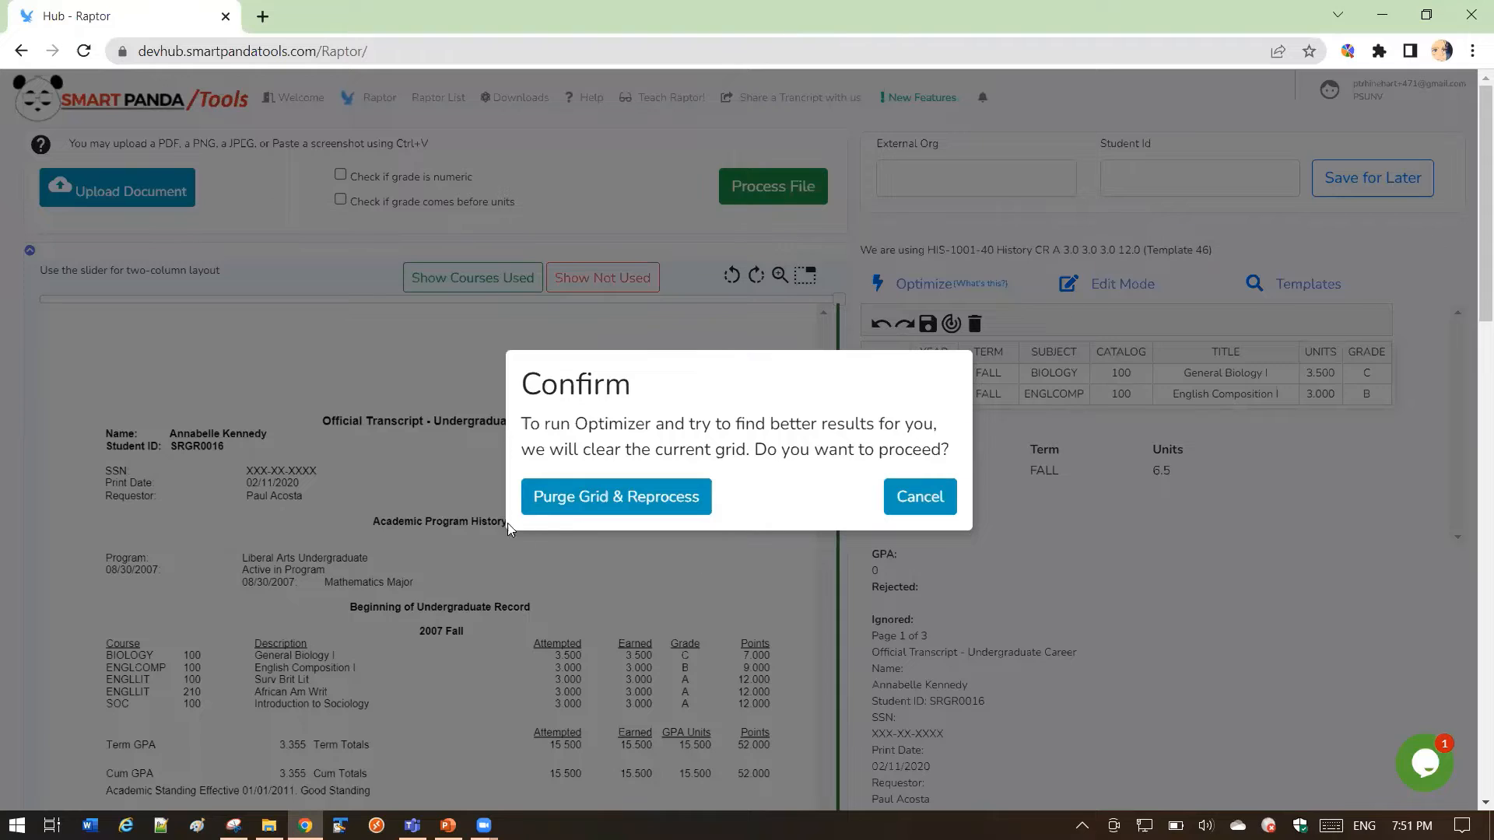
mouse_move(617, 495)
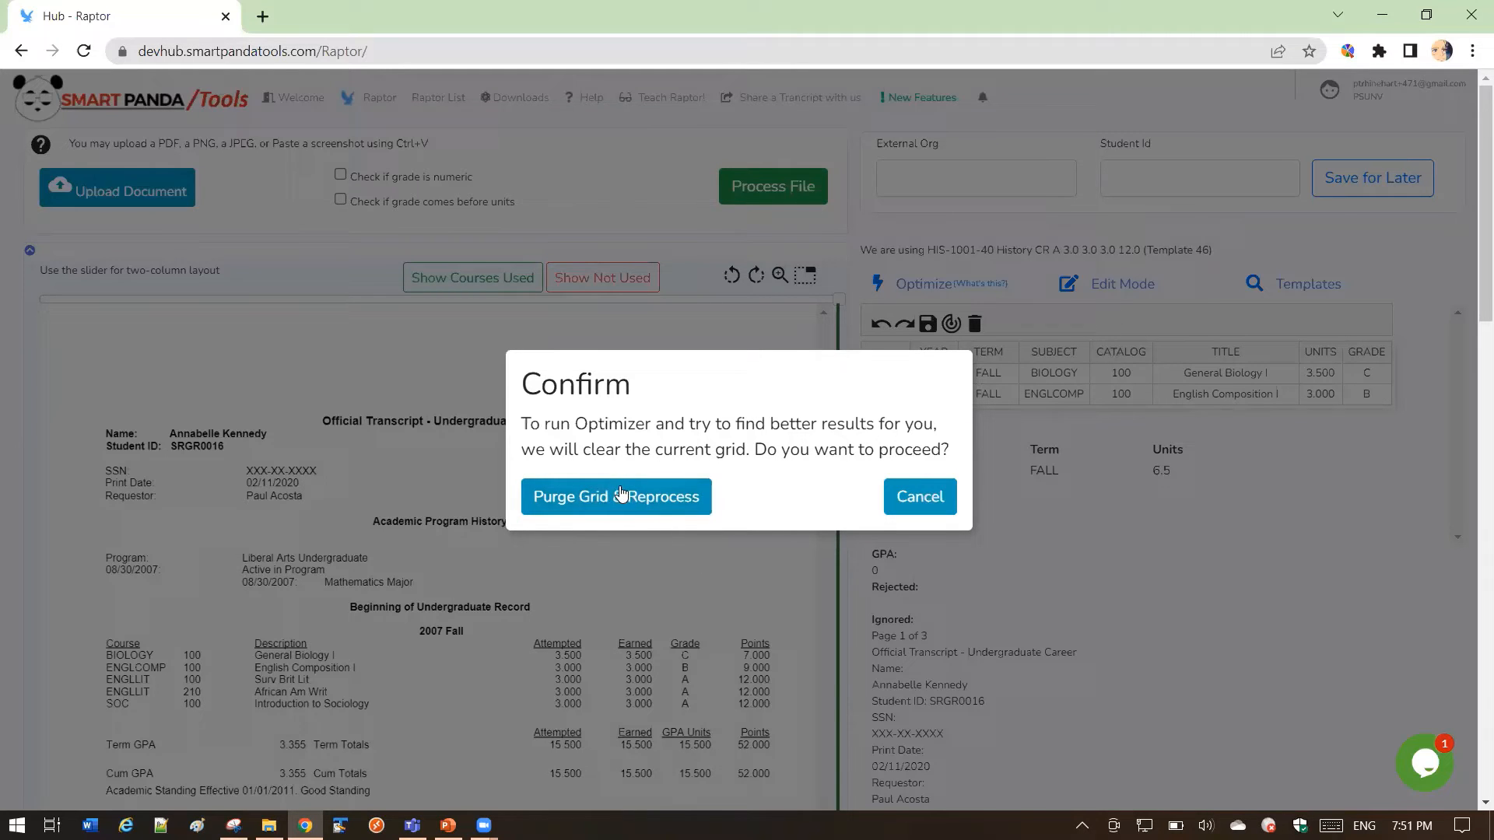
left_click(616, 495)
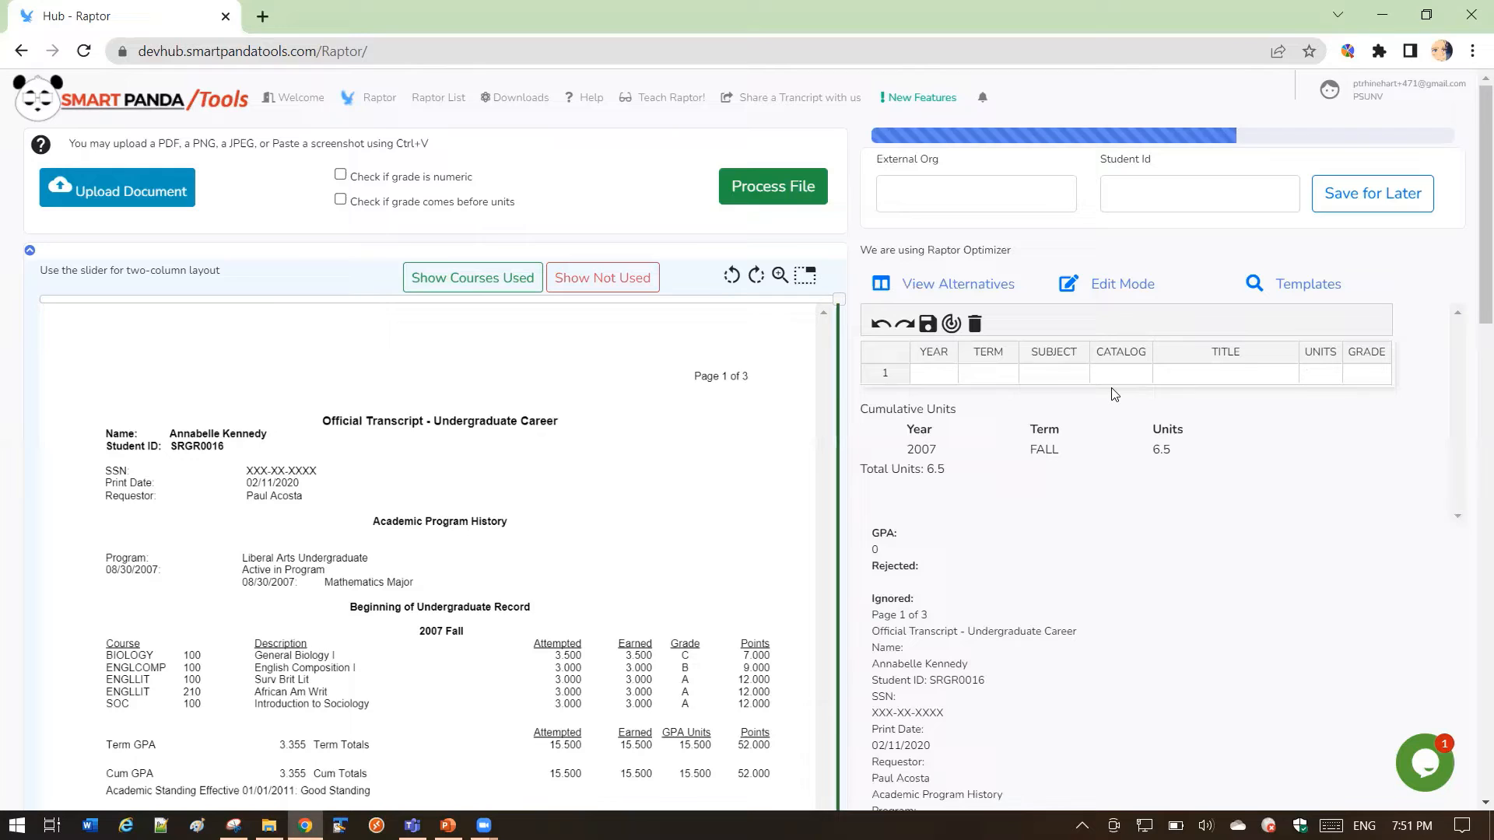
Review the grid refilled with 15 courses totaling 56 units, then return to the presentation.
left_click(774, 185)
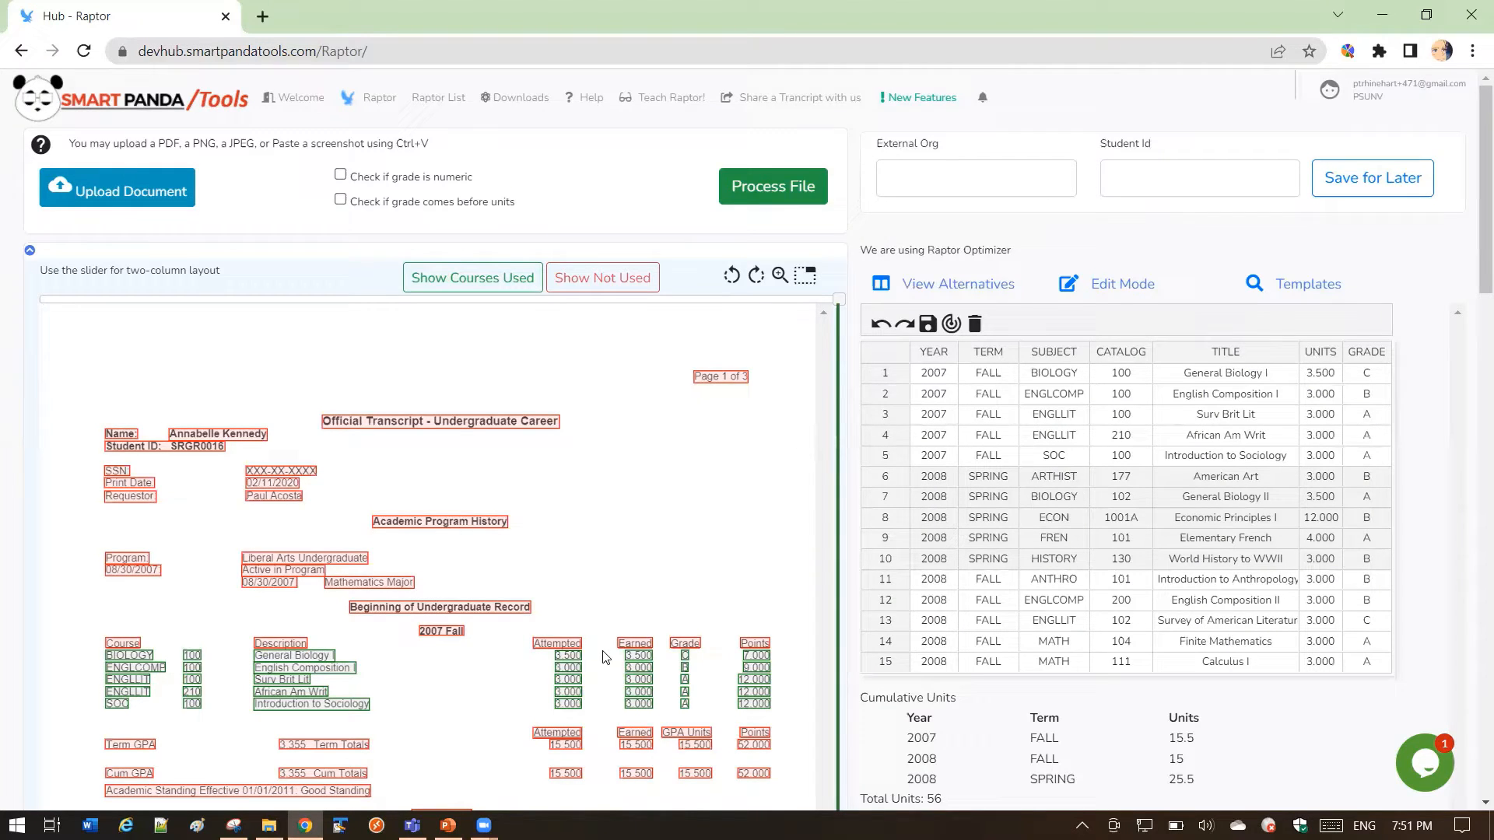
mouse_move(1252, 528)
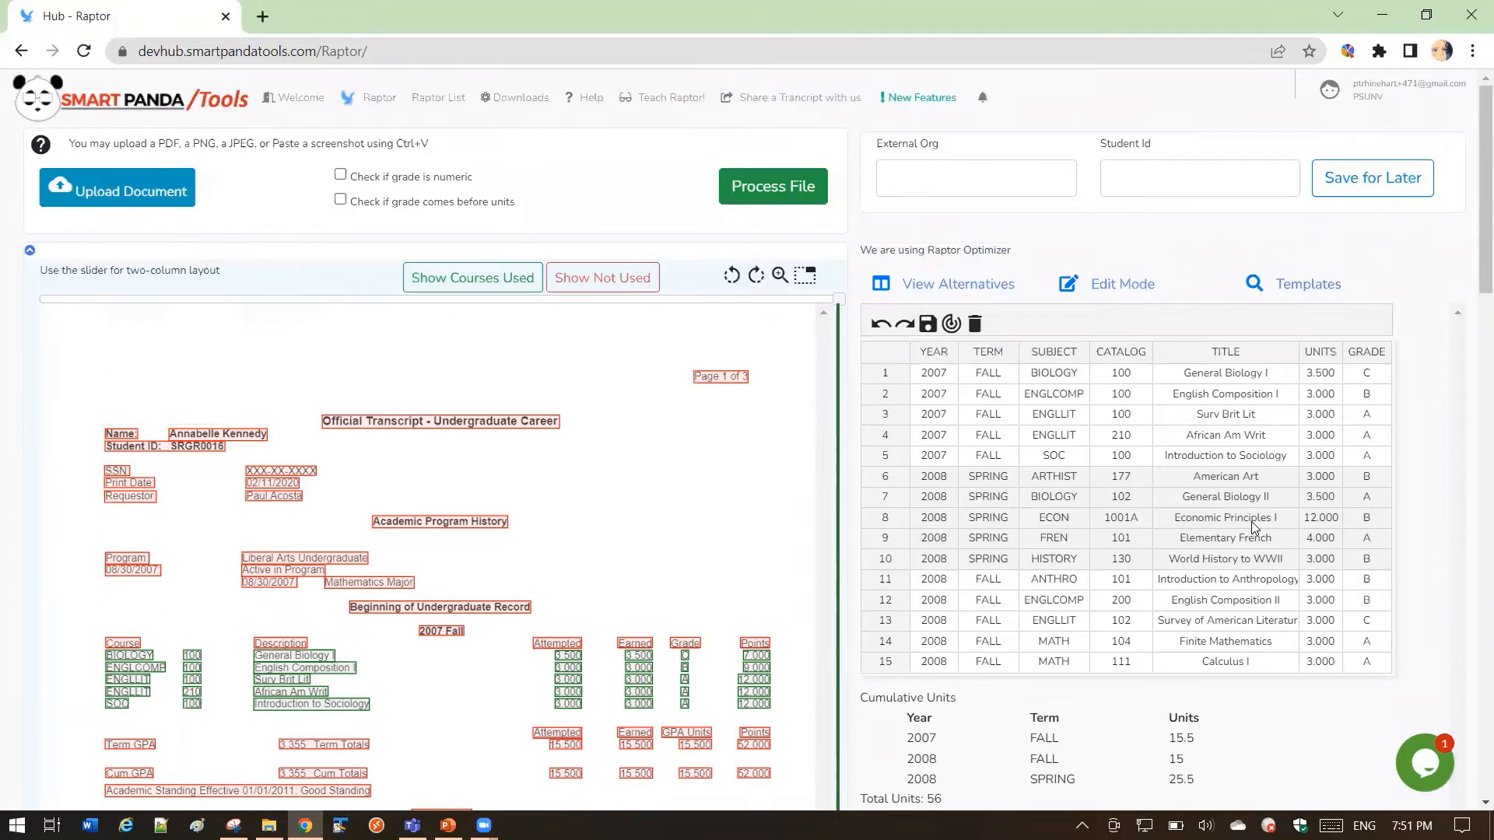
mouse_move(502, 742)
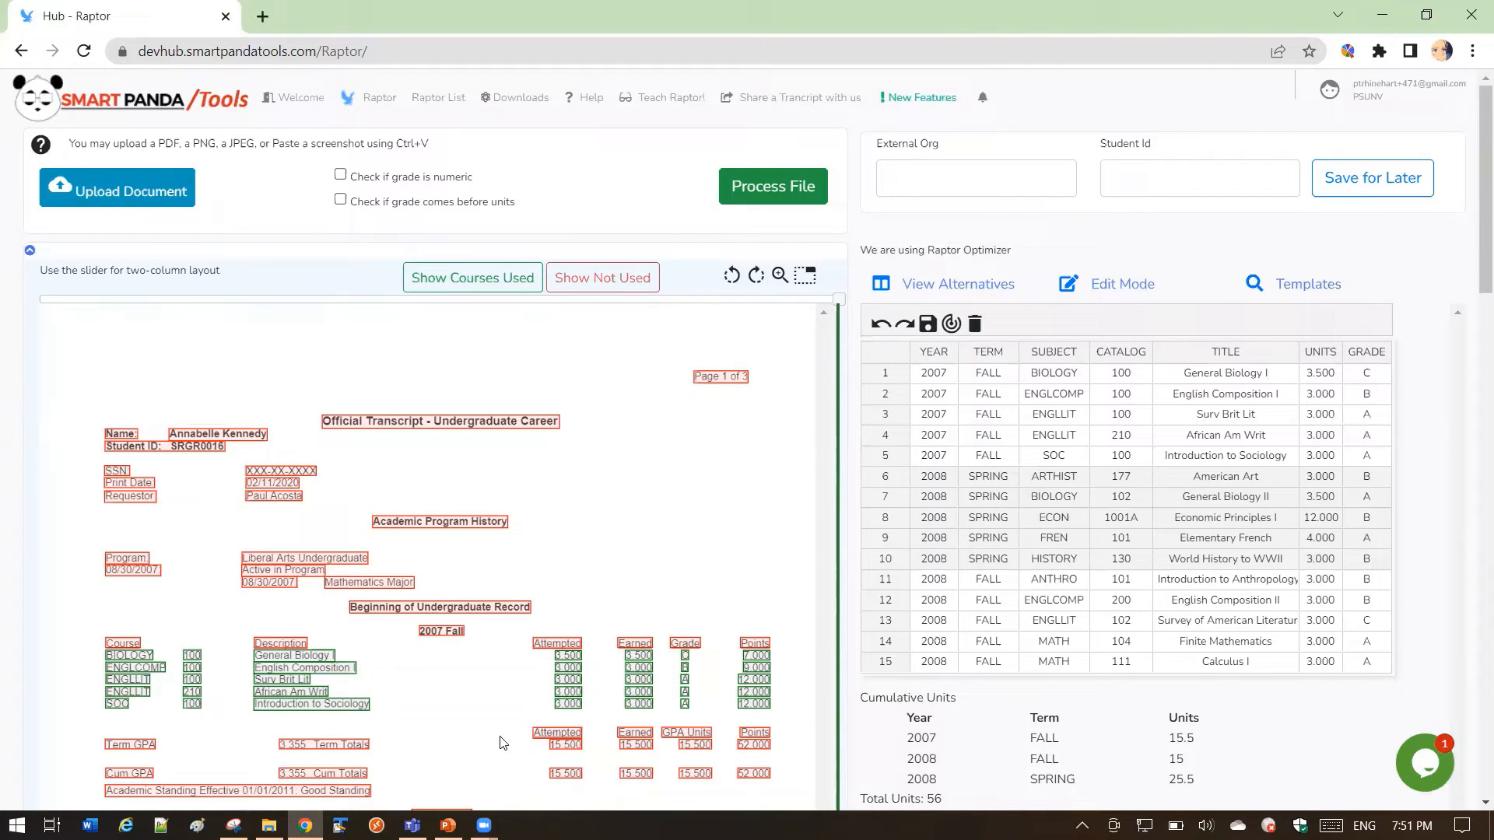
left_click(447, 824)
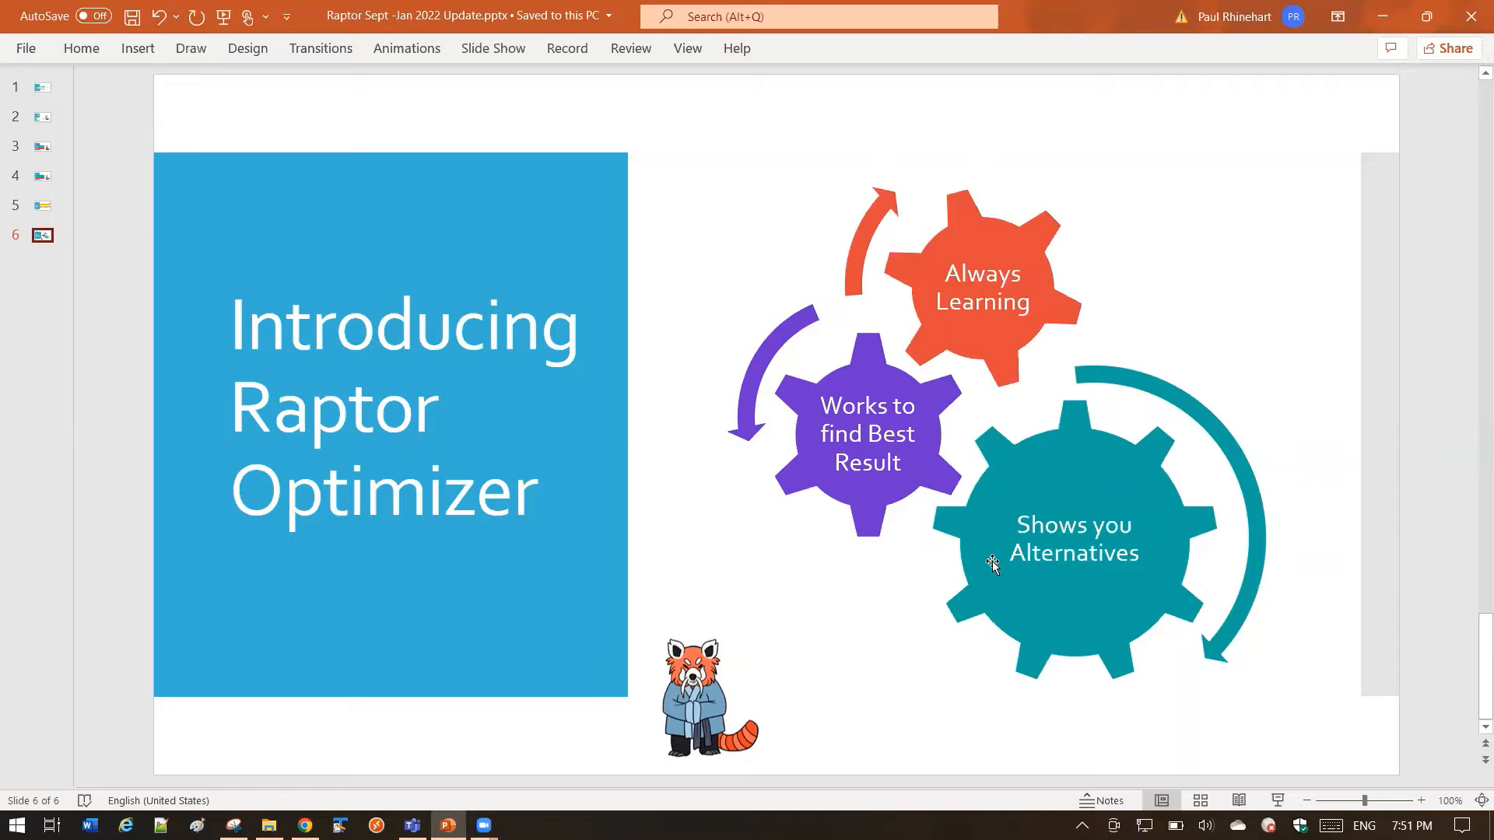
mouse_move(1111, 543)
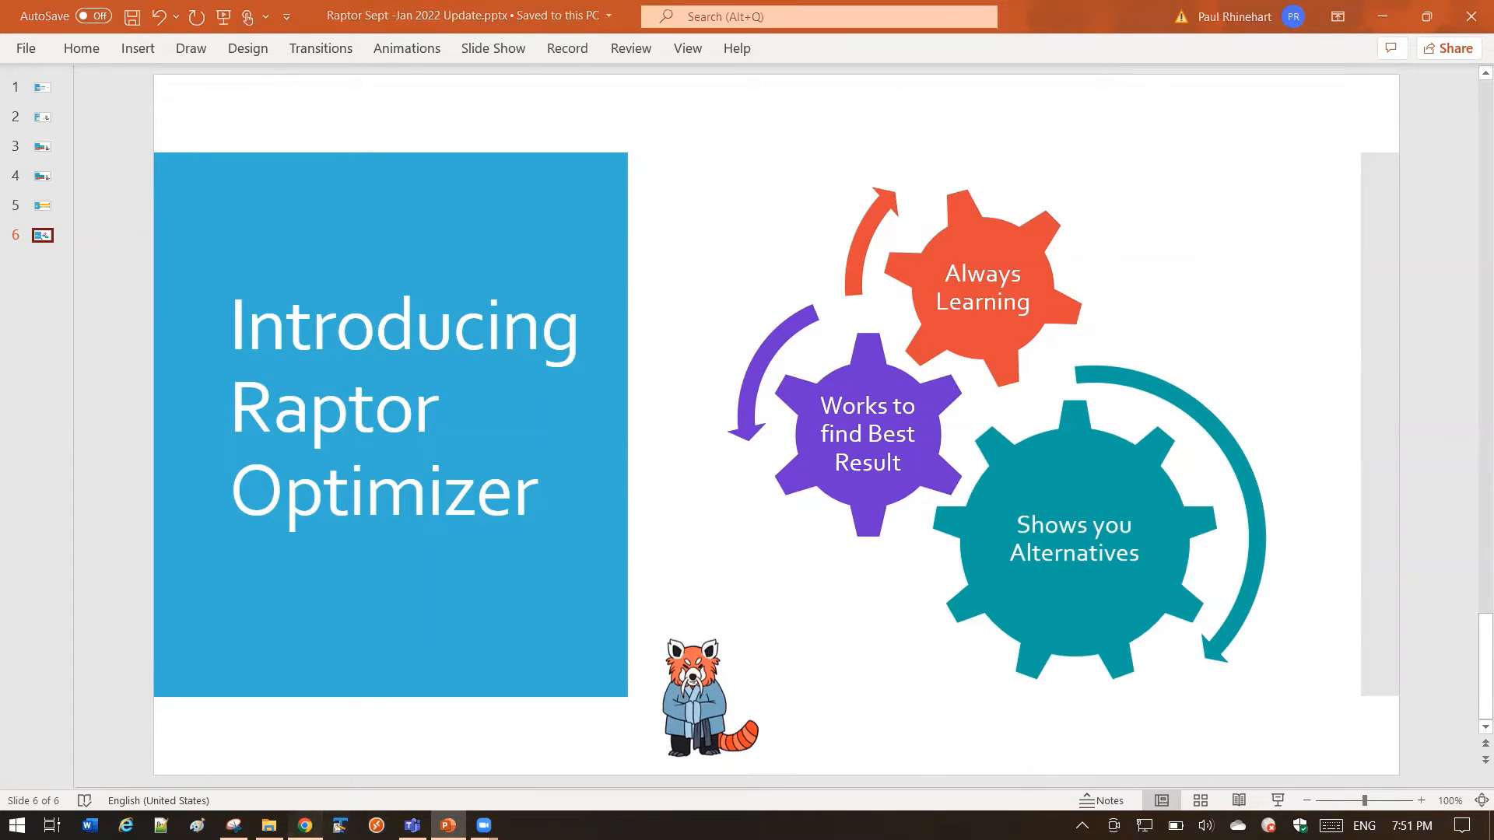
Return to the Raptor page with the Optimizer-built grid of 15 courses.
left_click(304, 825)
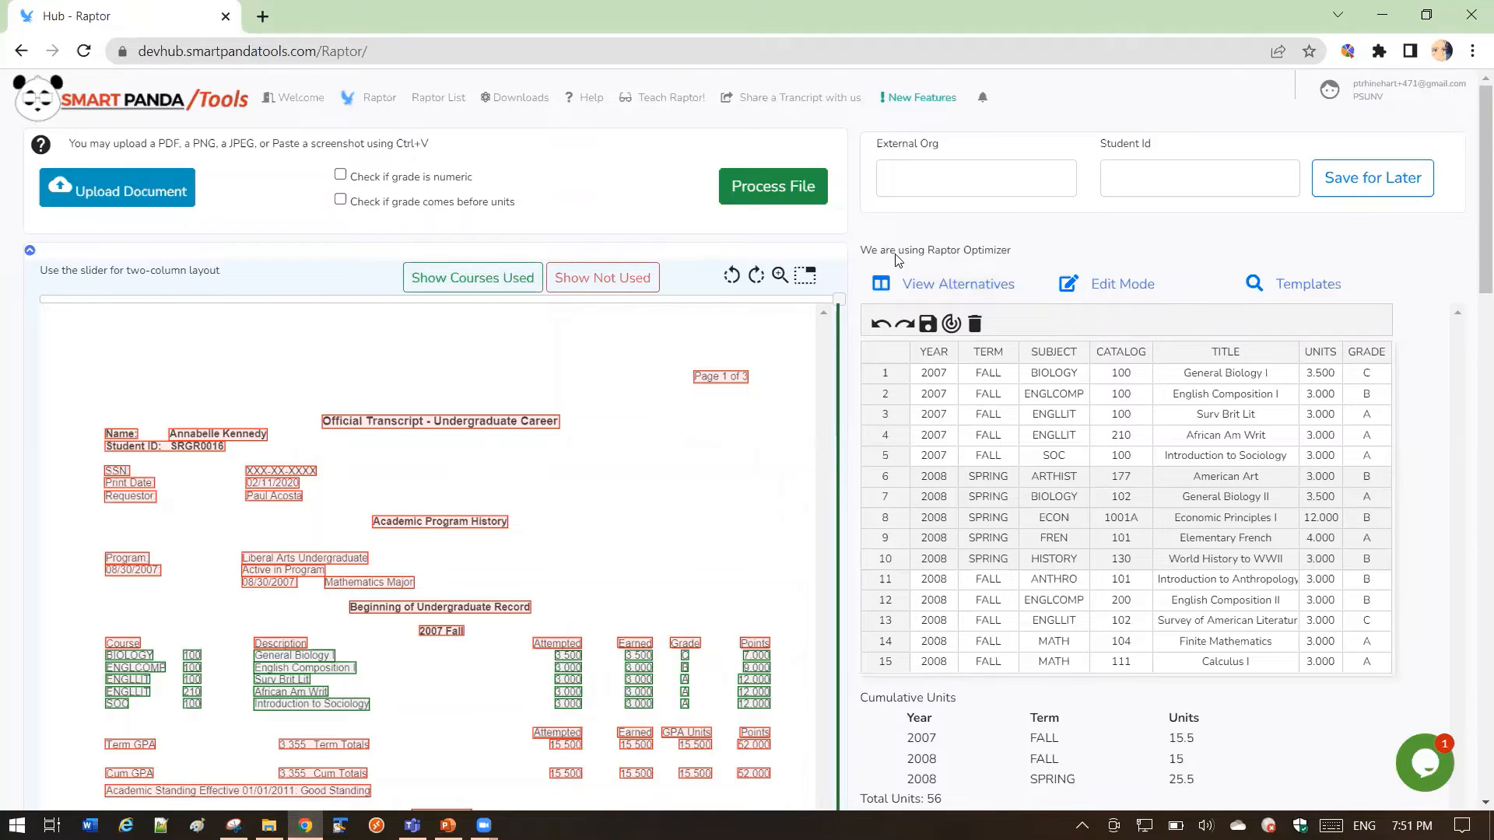
mouse_move(1124, 548)
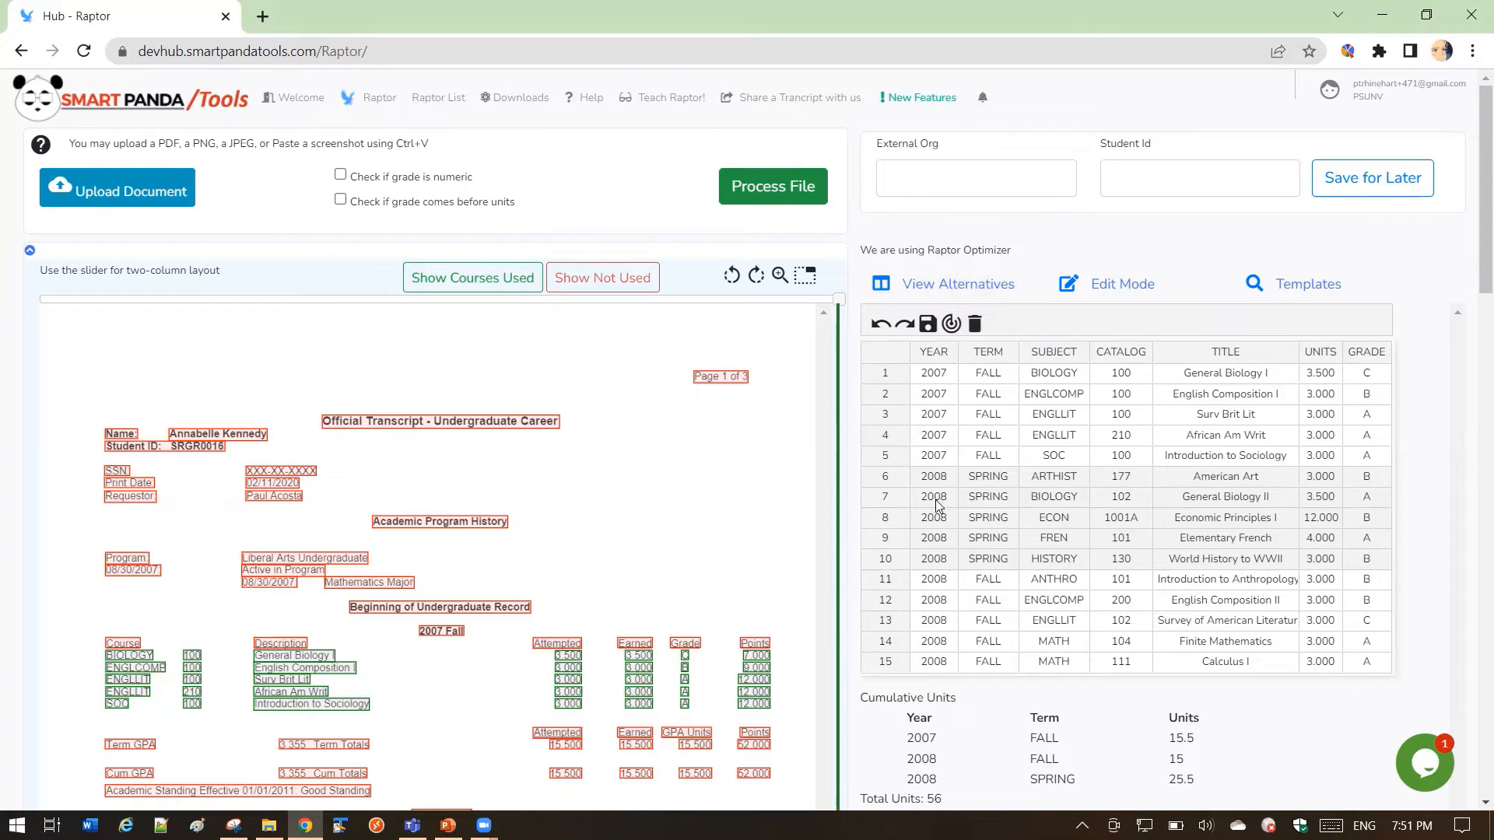
mouse_move(1117, 398)
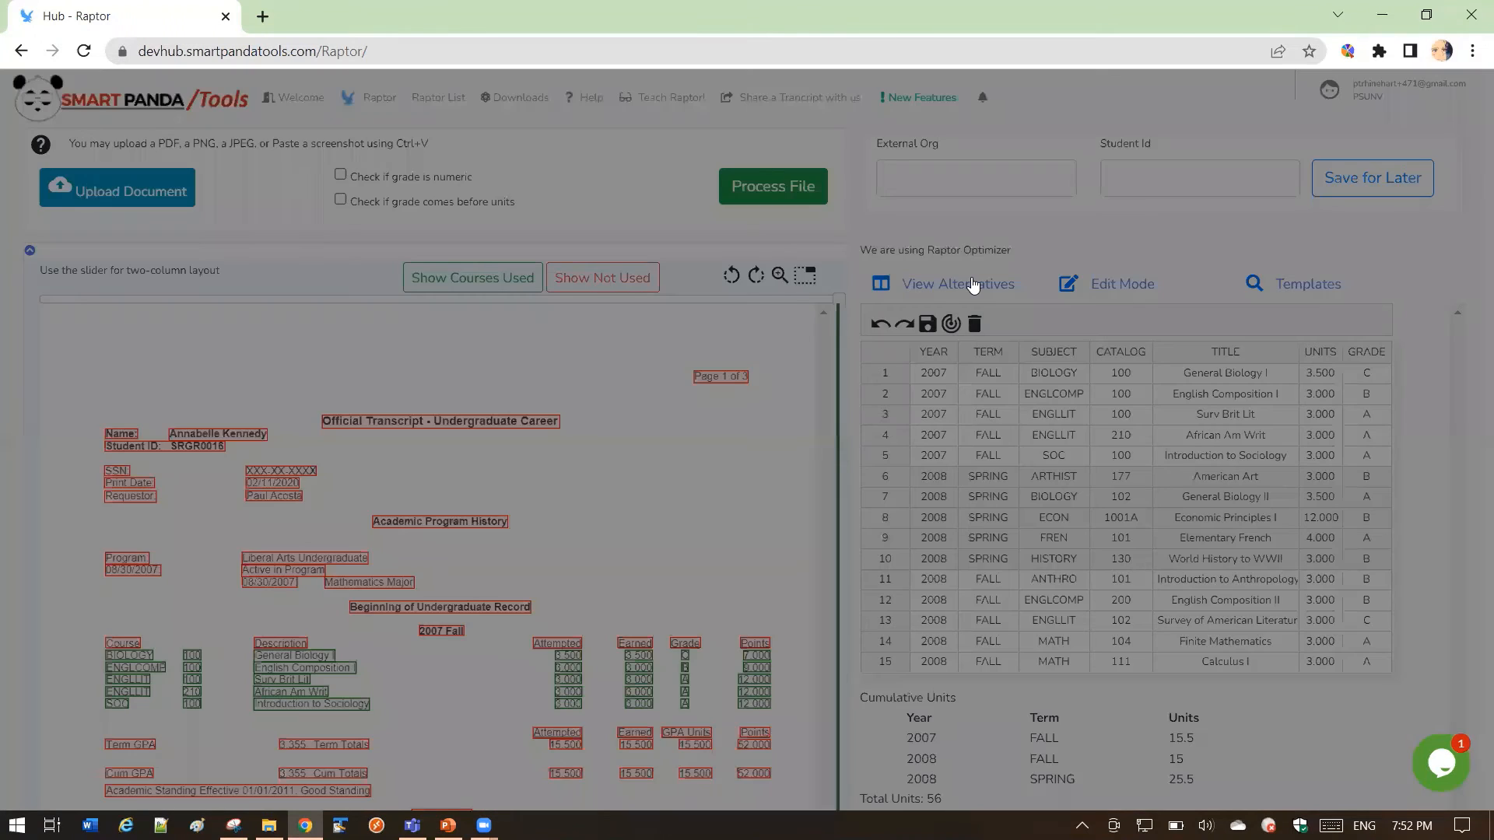
Browse alternatives Options 4–6, settle back on Option 4's 14-course, 44-unit result, and return to PowerPoint.
left_click(958, 283)
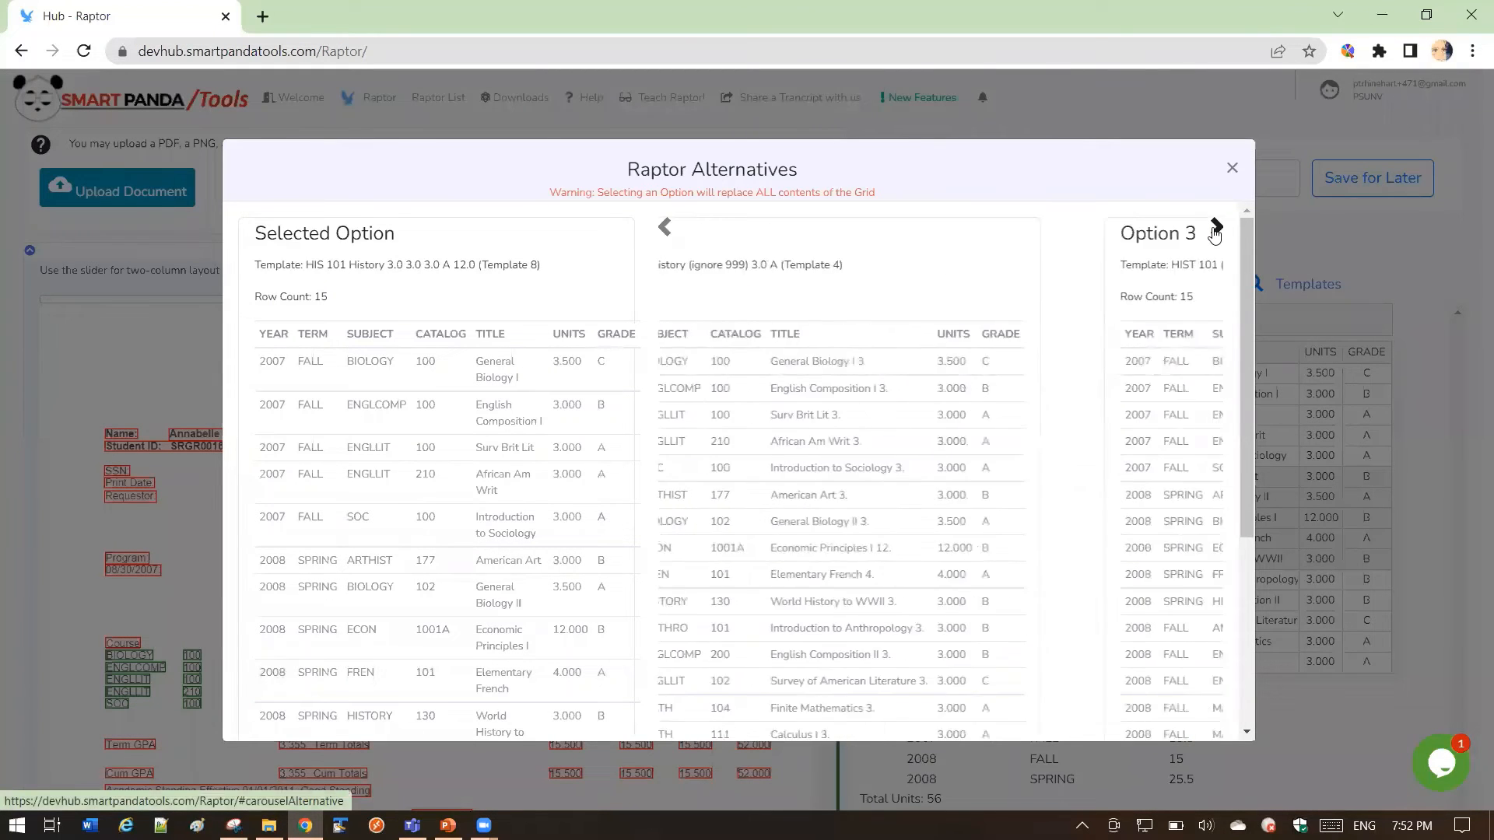
left_click(1213, 229)
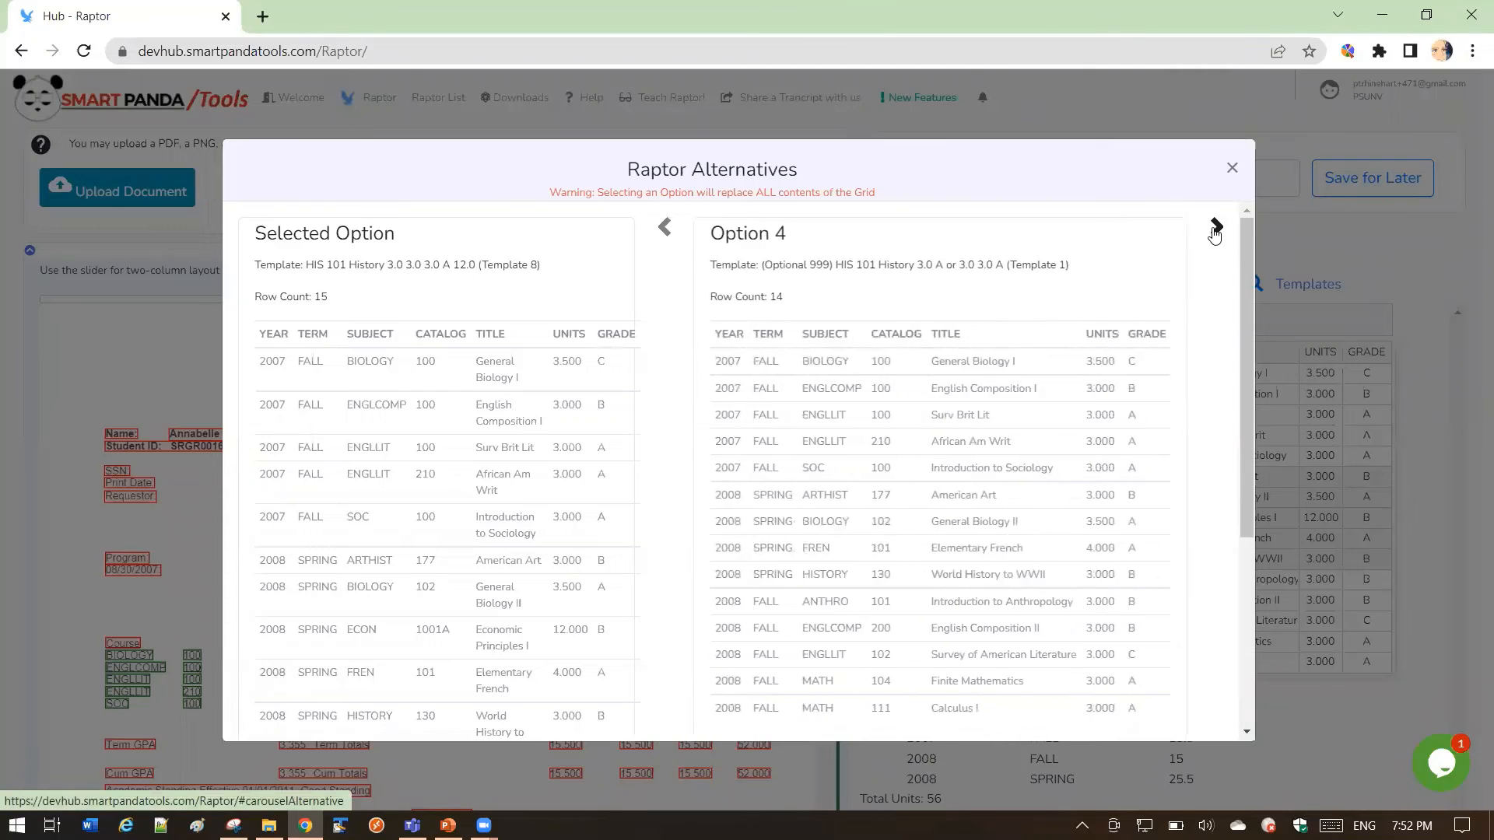
left_click(1214, 230)
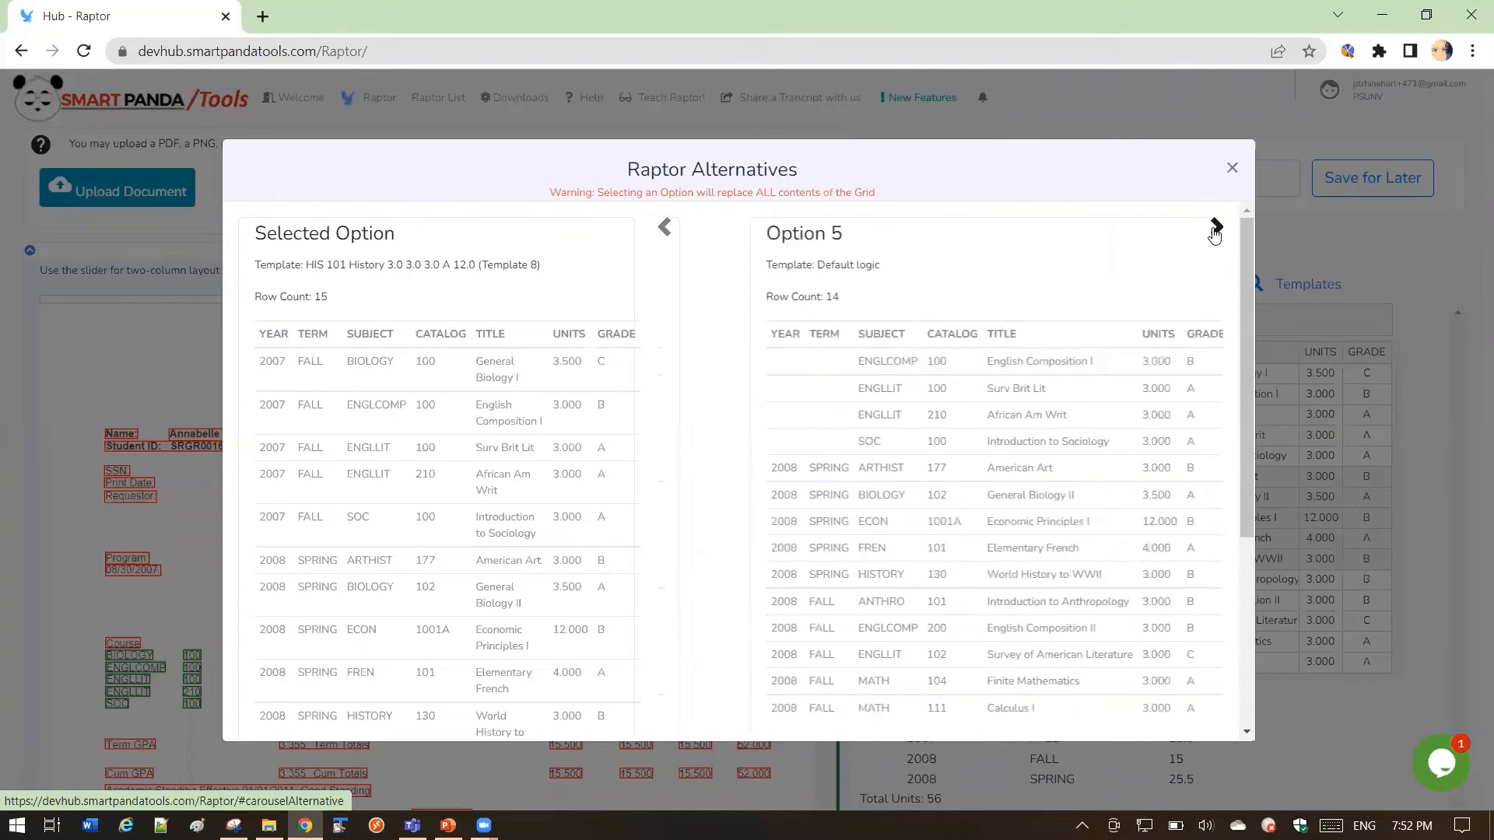
left_click(1216, 227)
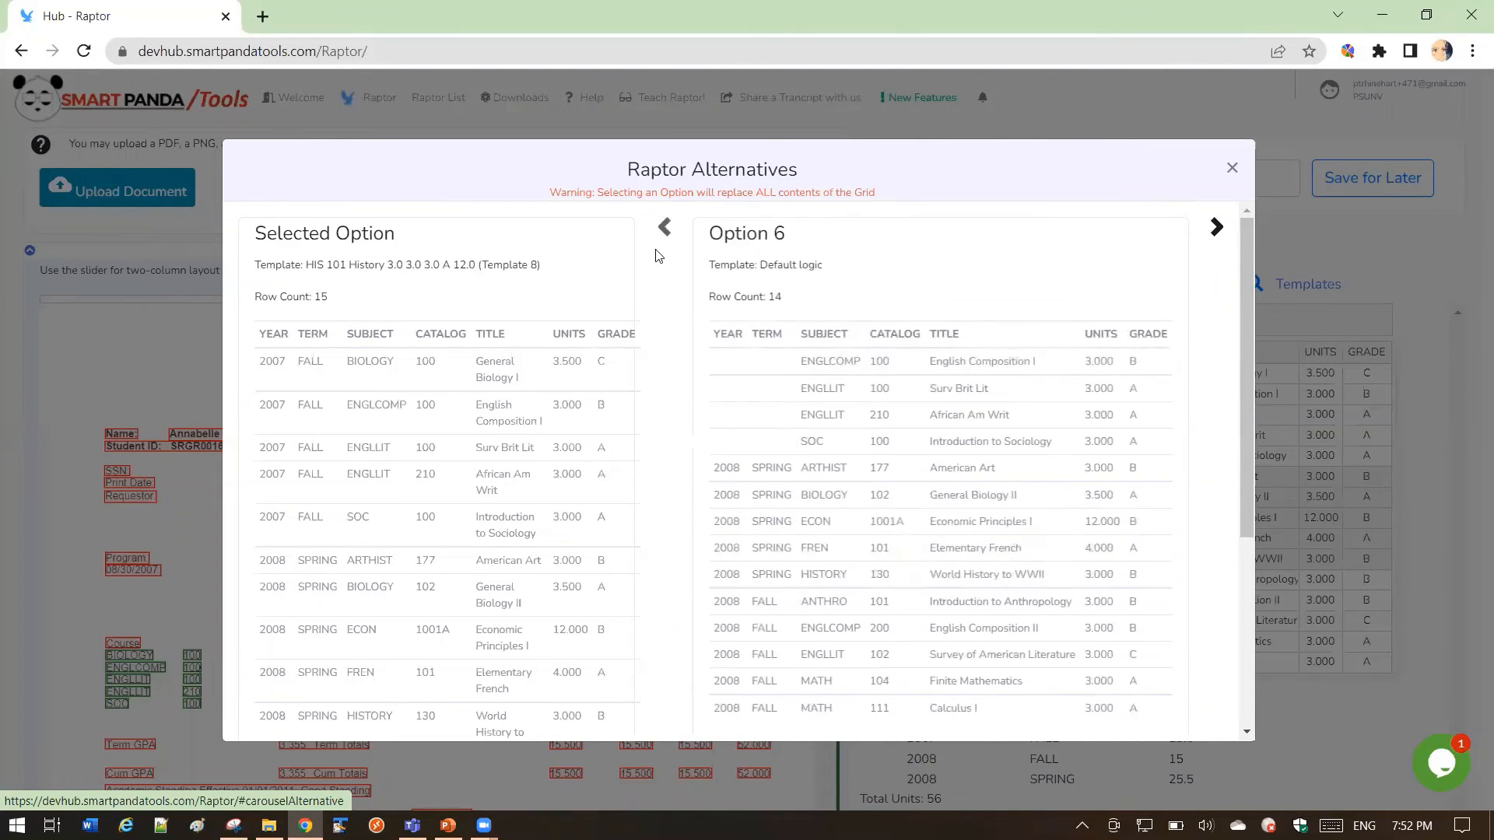
left_click(665, 229)
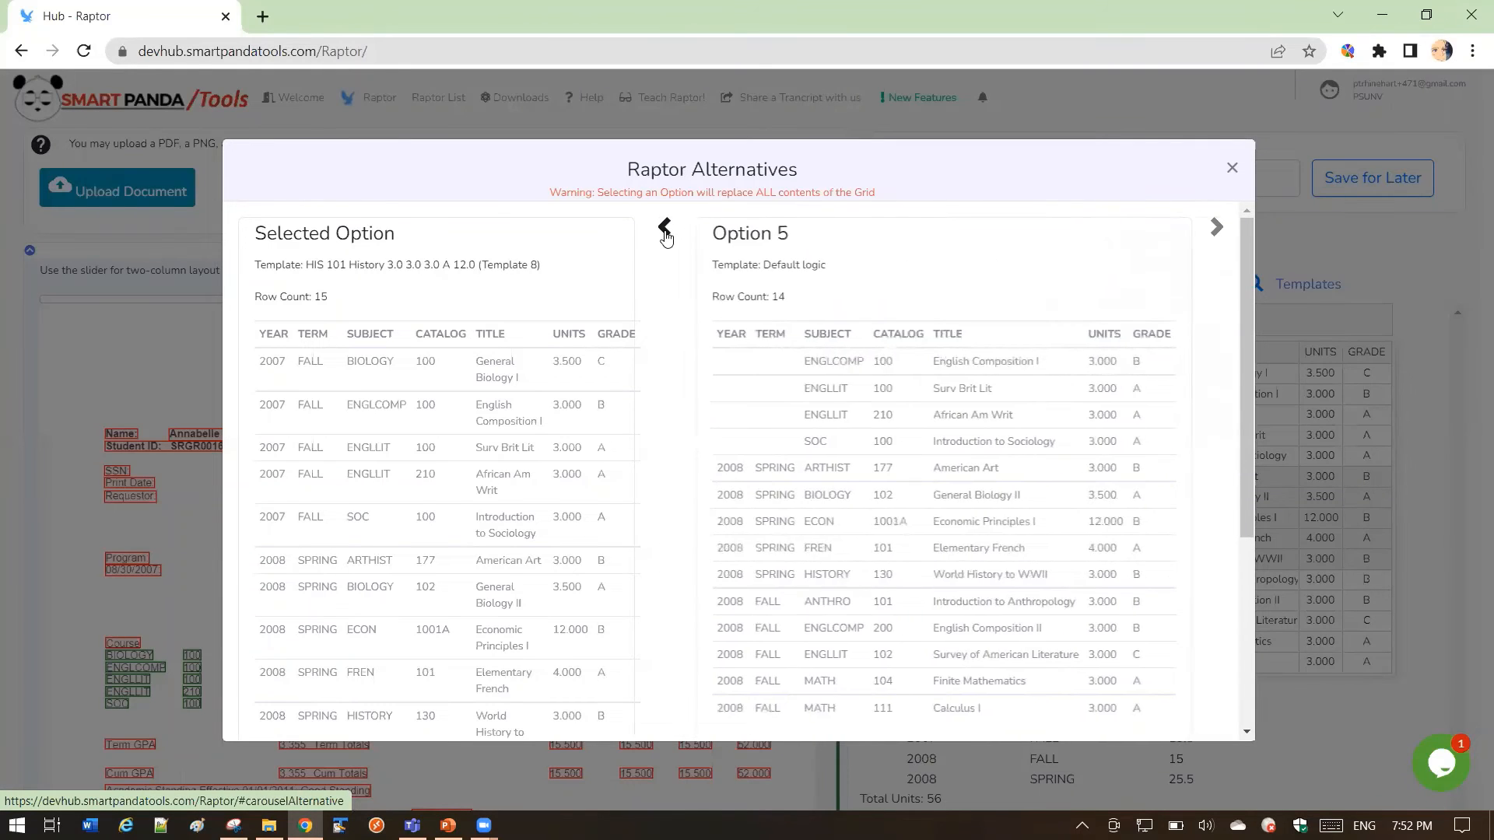
left_click(664, 227)
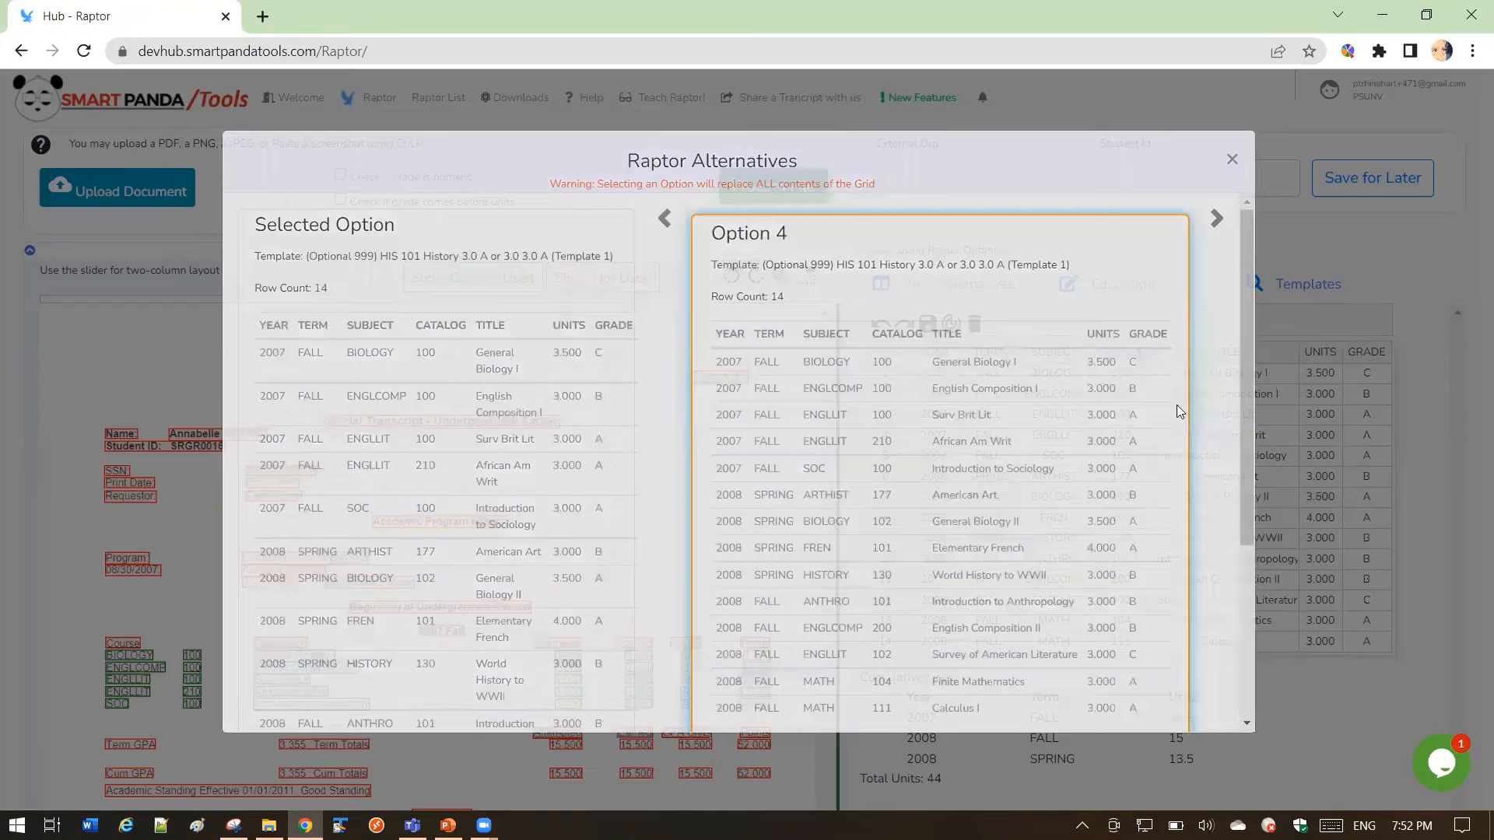
left_click(1232, 159)
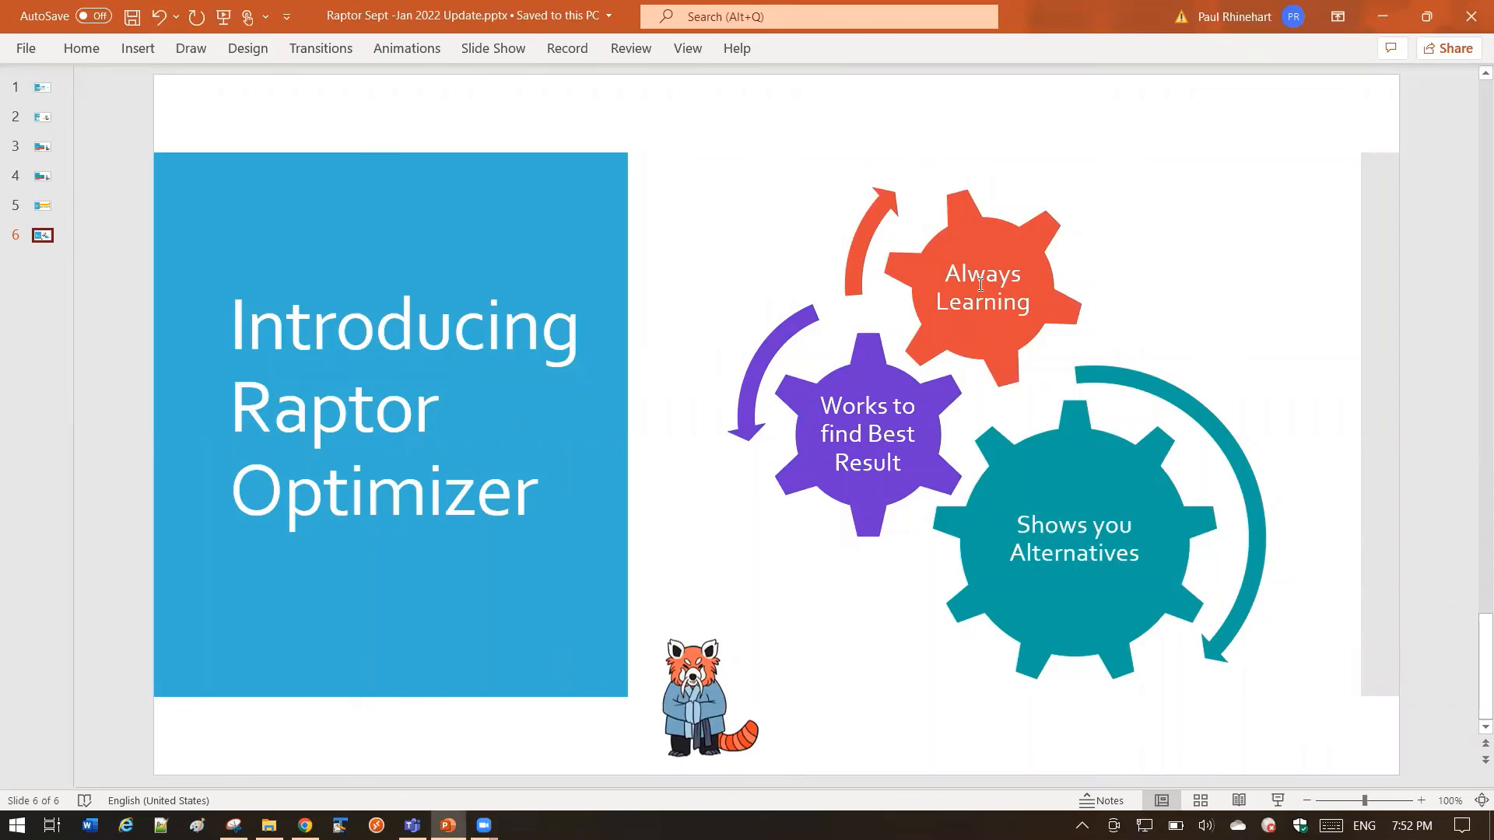
mouse_move(813, 589)
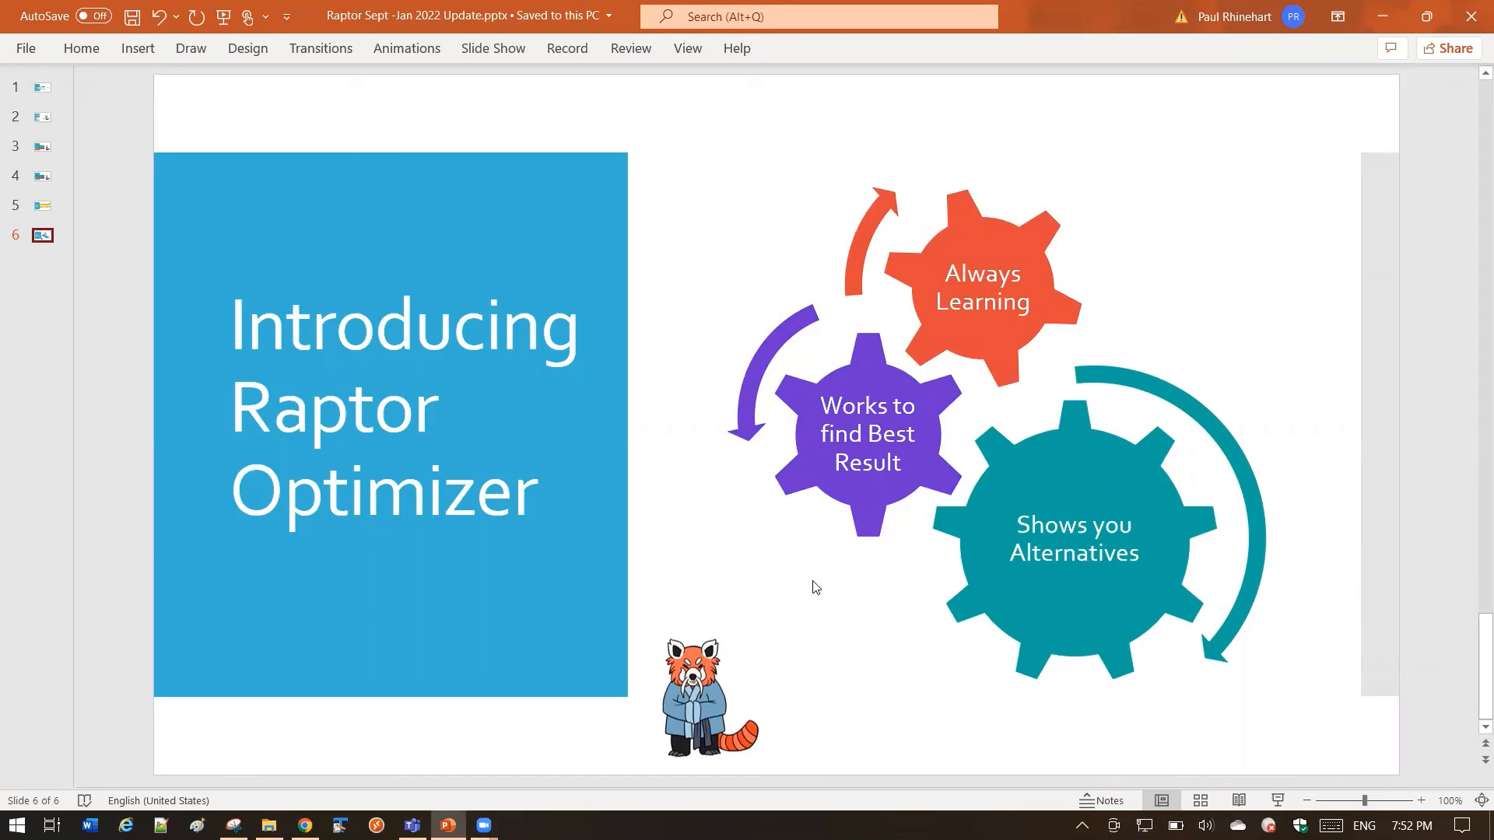
mouse_move(749, 596)
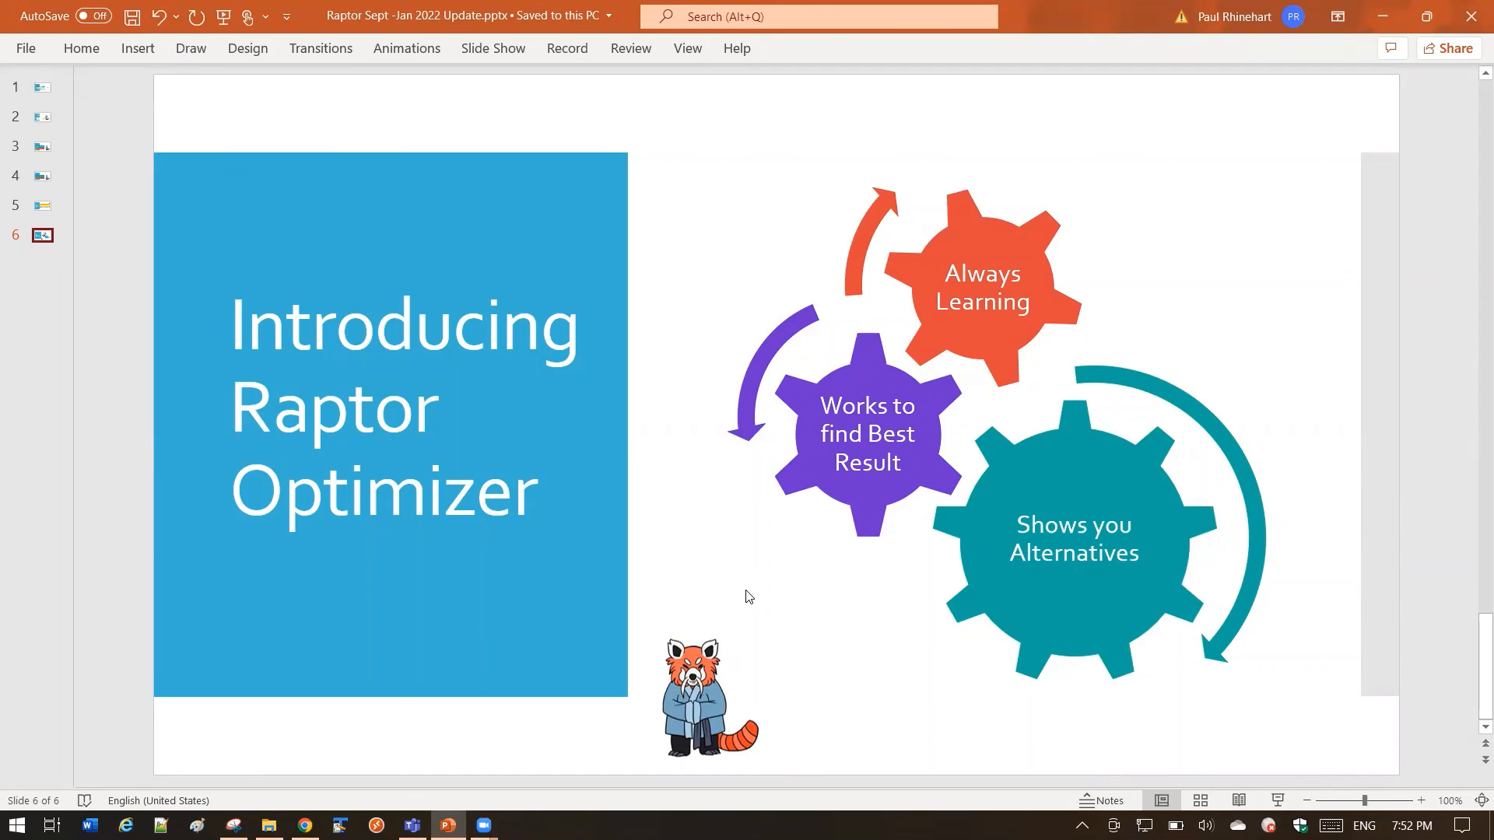
mouse_move(705, 571)
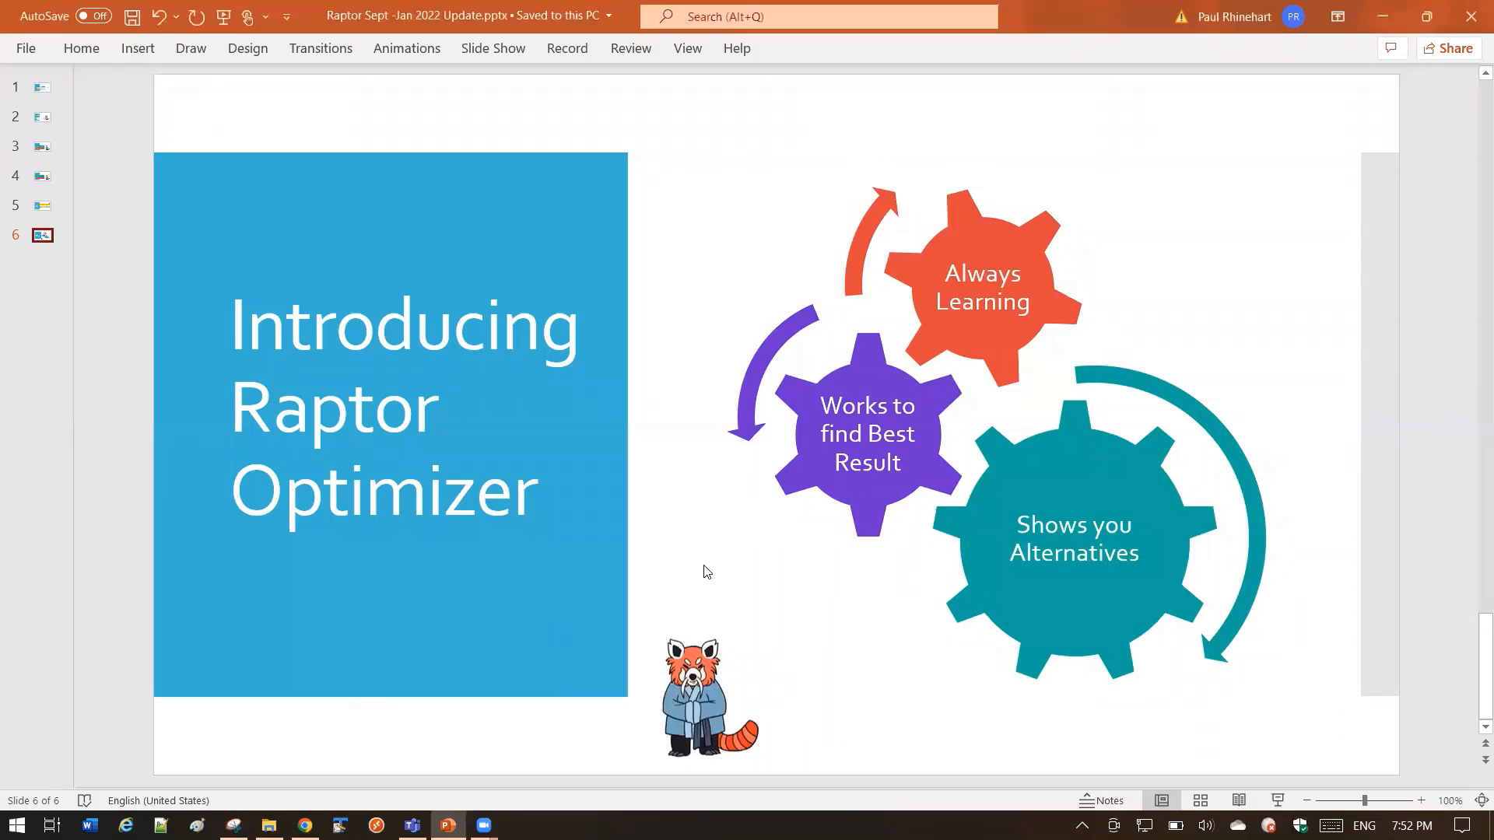